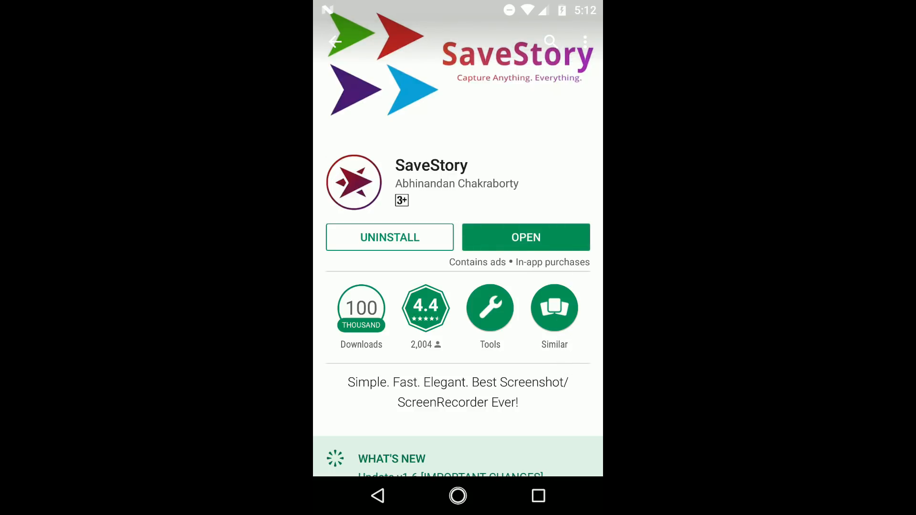
# - Launch SaveStory from the Play Store and dismiss its tutorial with 'don't show again' ticked
pyautogui.click(524, 237)
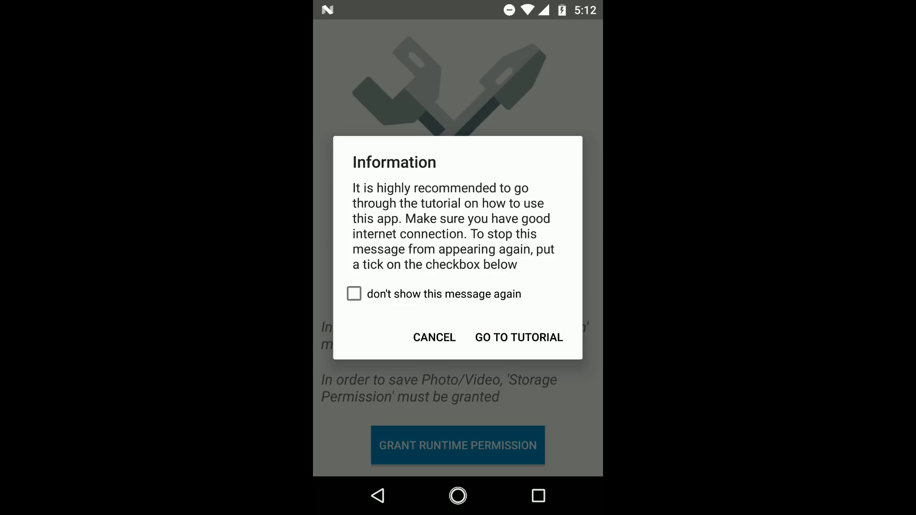
pyautogui.click(354, 294)
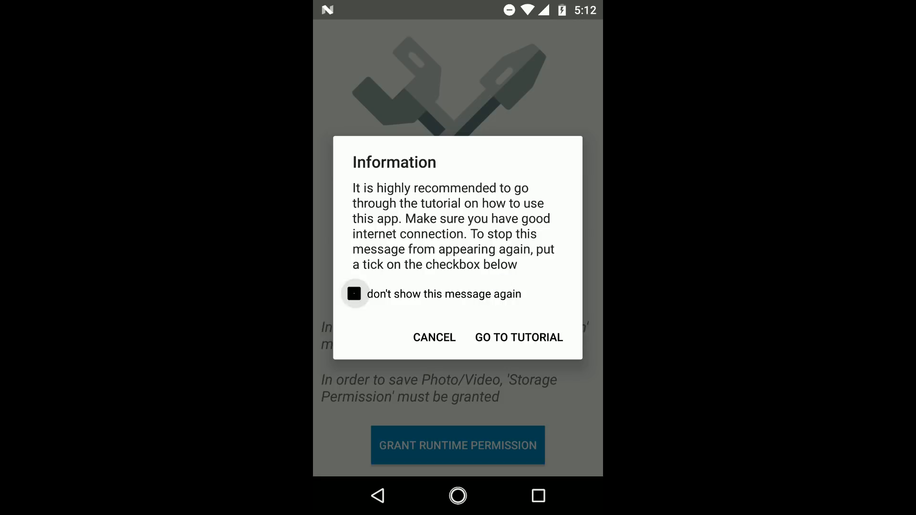
pyautogui.click(354, 293)
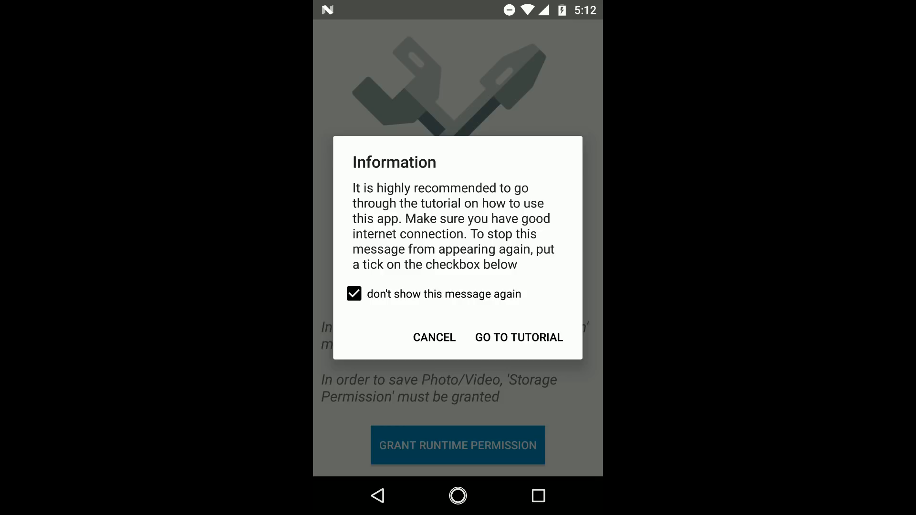
pyautogui.click(433, 337)
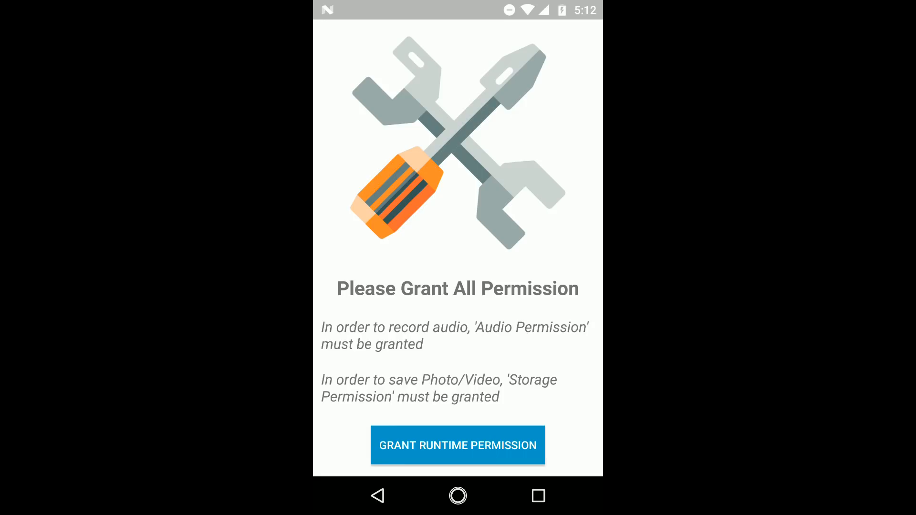
# - Grant SnapStory storage access and the 'Permit drawing over other apps' permission
pyautogui.click(457, 445)
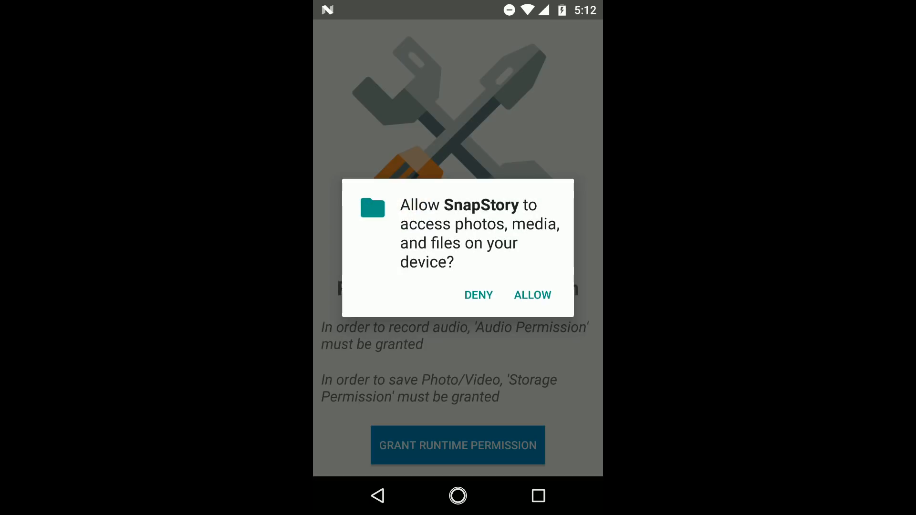
pyautogui.click(531, 295)
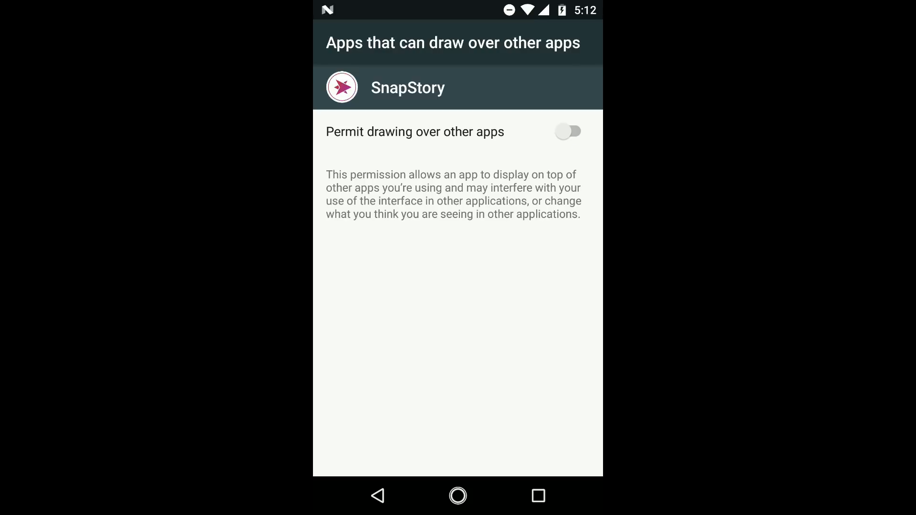
pyautogui.click(567, 131)
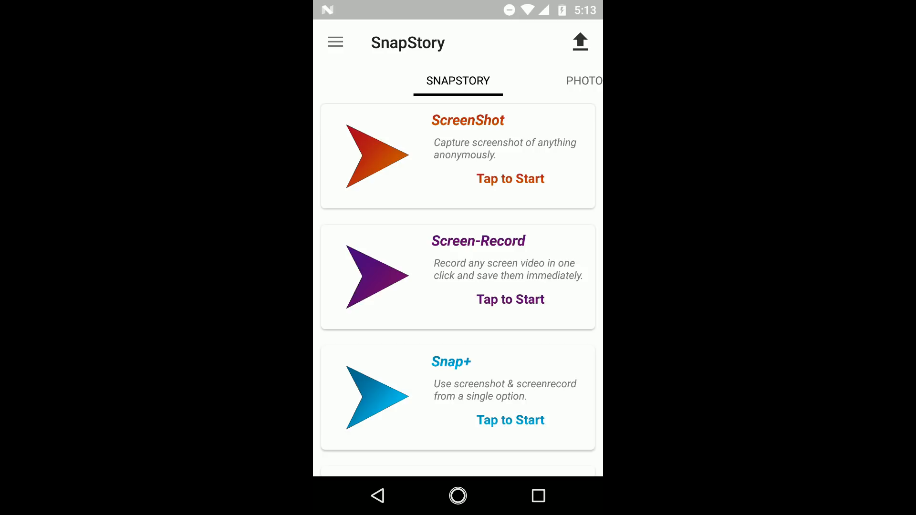
pyautogui.click(583, 80)
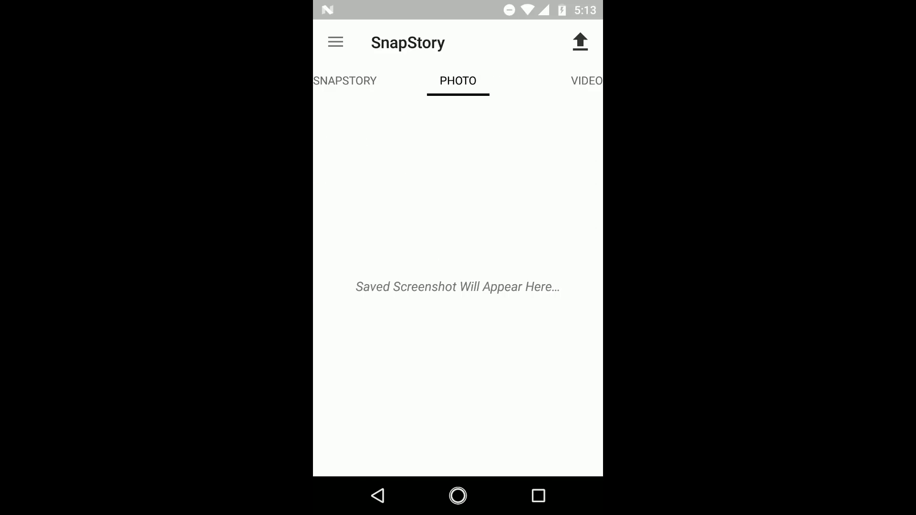
pyautogui.click(587, 81)
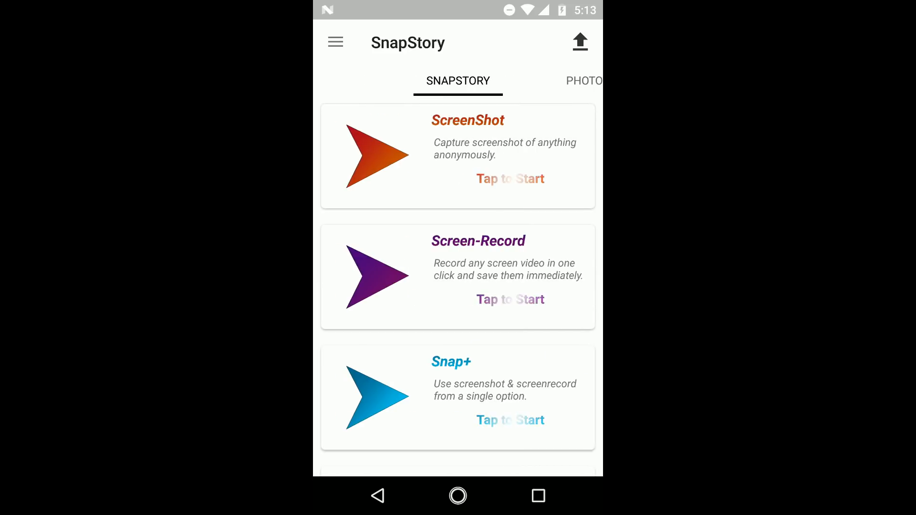
pyautogui.click(335, 42)
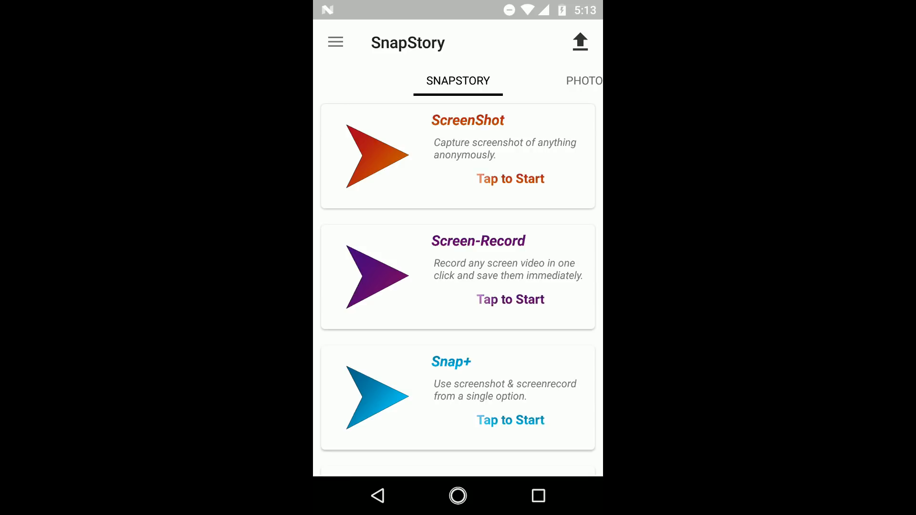
# - Start ScreenShot mode and capture Shot_10-01-2018_17-14-06.png with the floating camera bubble
pyautogui.click(509, 299)
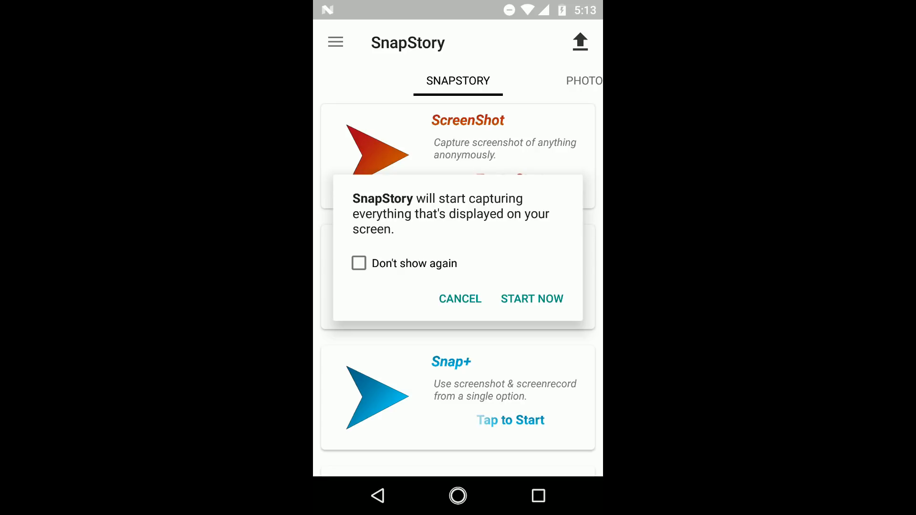
pyautogui.click(531, 299)
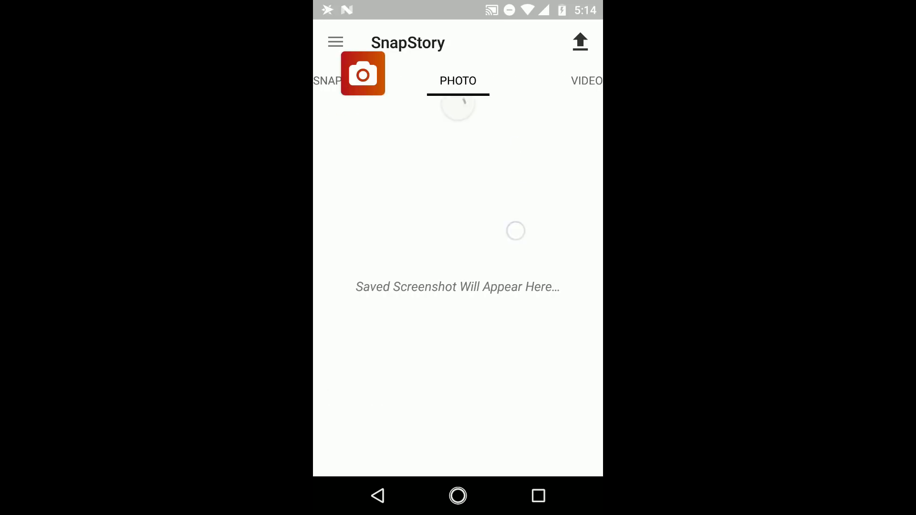
pyautogui.click(361, 74)
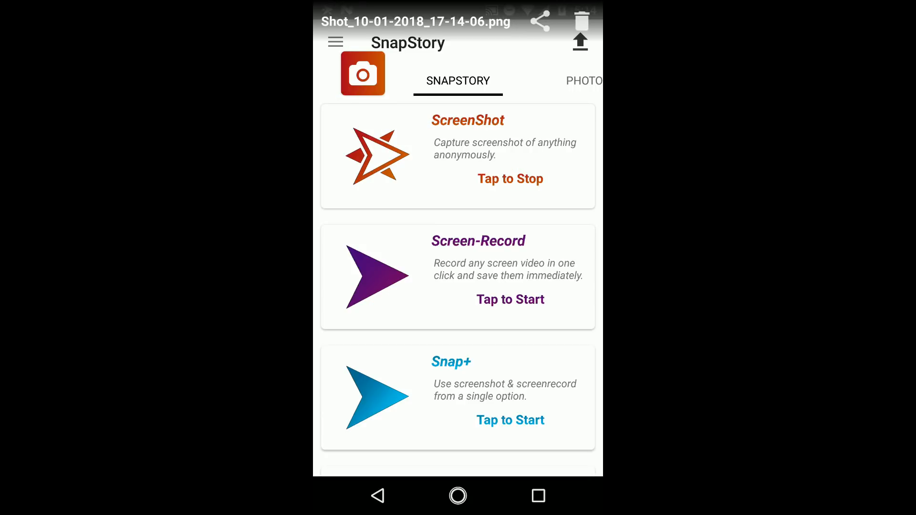
pyautogui.click(510, 299)
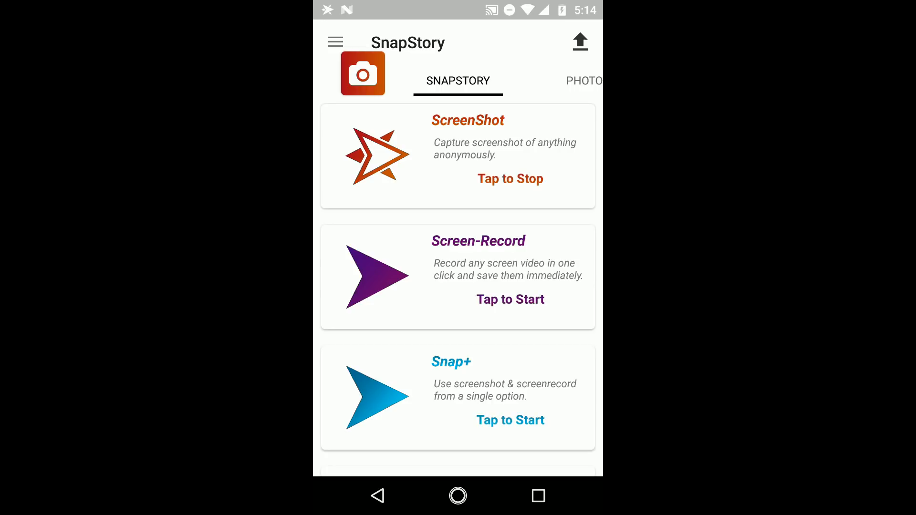
# - Record the screen with Screen-Record, stop it from the moved bubble, and review the galleries
pyautogui.click(510, 178)
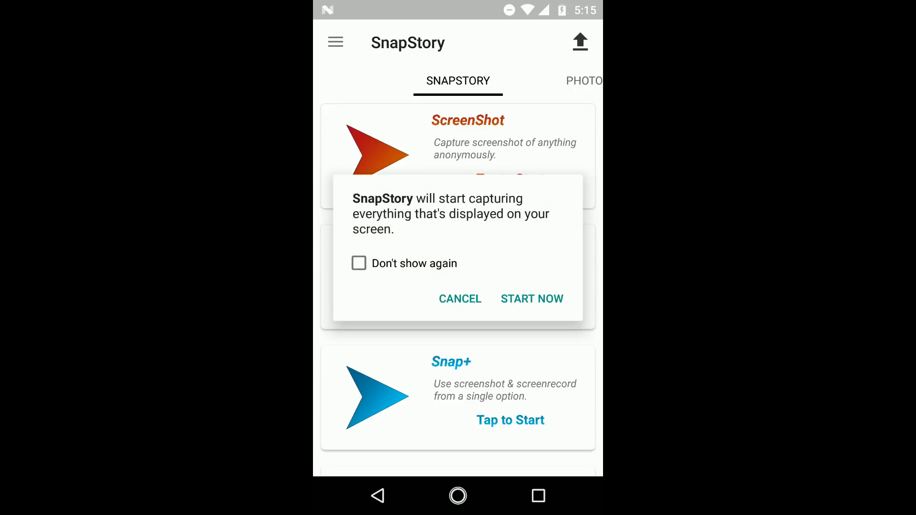
pyautogui.click(531, 299)
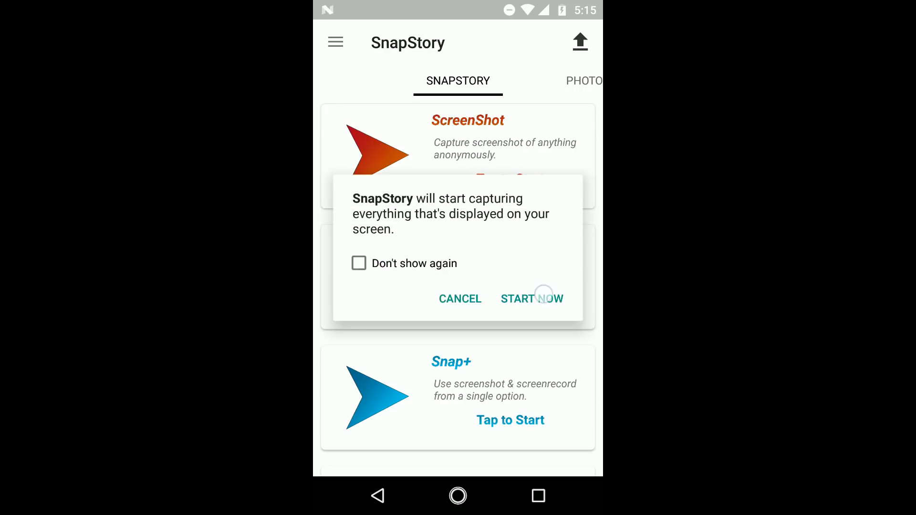
pyautogui.click(531, 299)
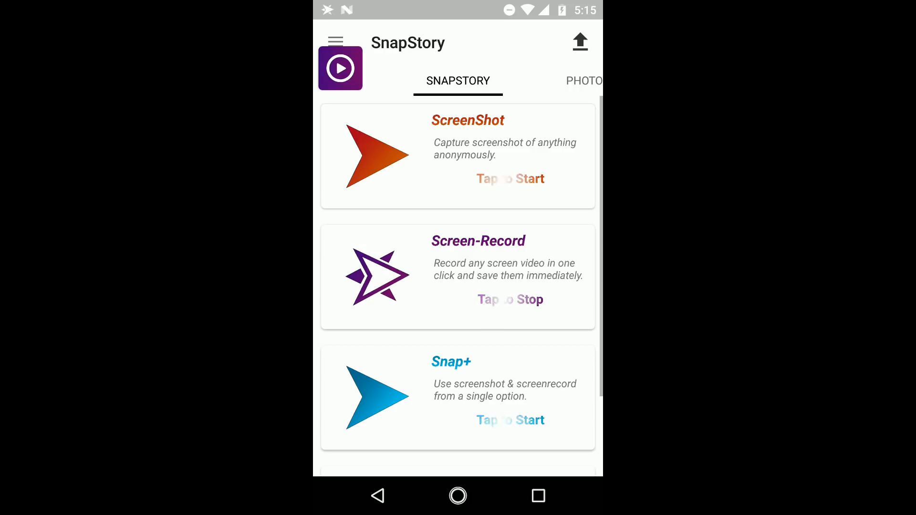
pyautogui.moveTo(340, 67); pyautogui.dragTo(424, 119)
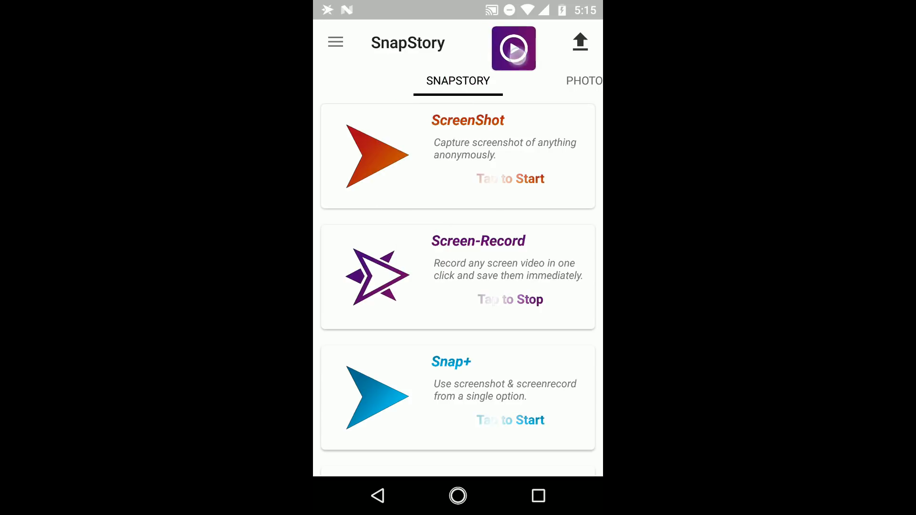
pyautogui.click(512, 49)
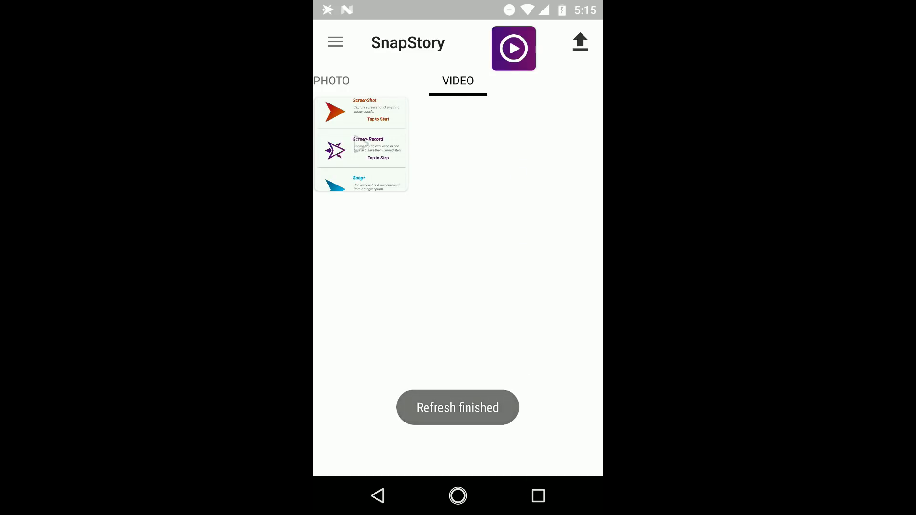
pyautogui.click(513, 47)
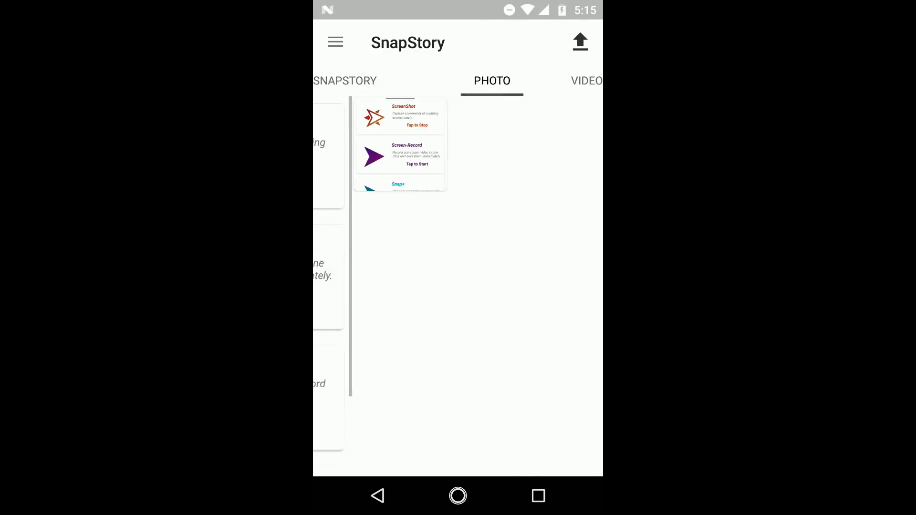
# - Trim the recorded video and grab a still frame from it into the photo list
pyautogui.click(417, 164)
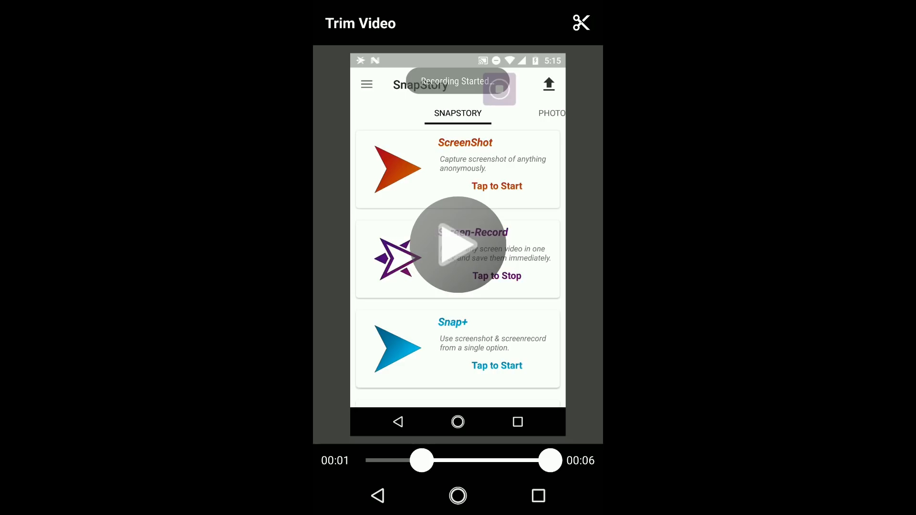
pyautogui.moveTo(548, 460); pyautogui.dragTo(496, 460)
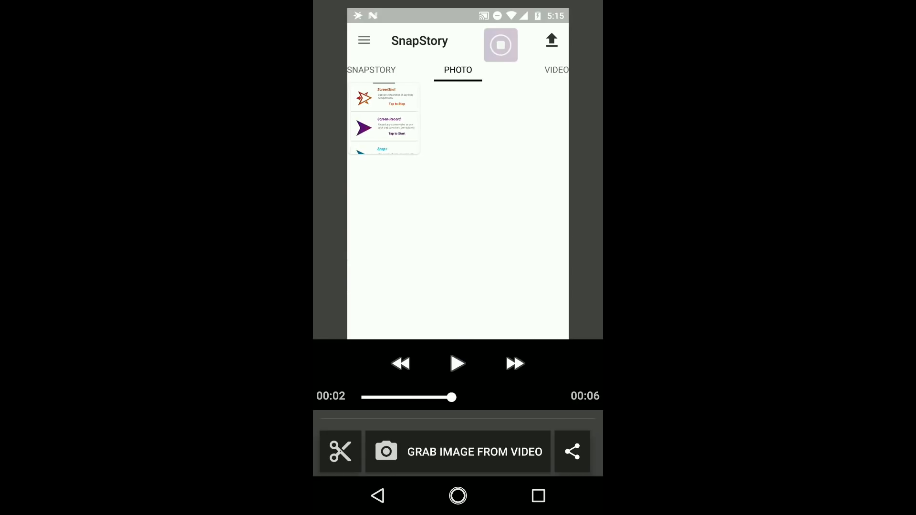
pyautogui.click(474, 452)
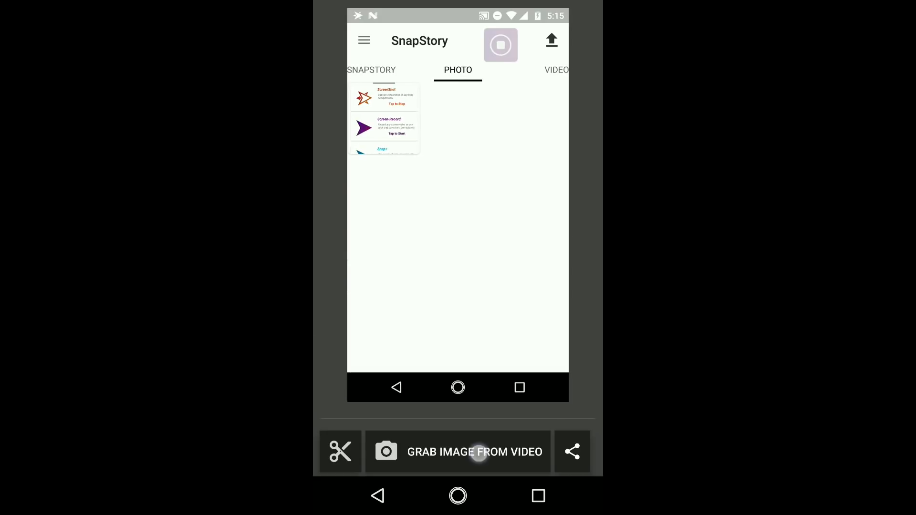
pyautogui.click(473, 451)
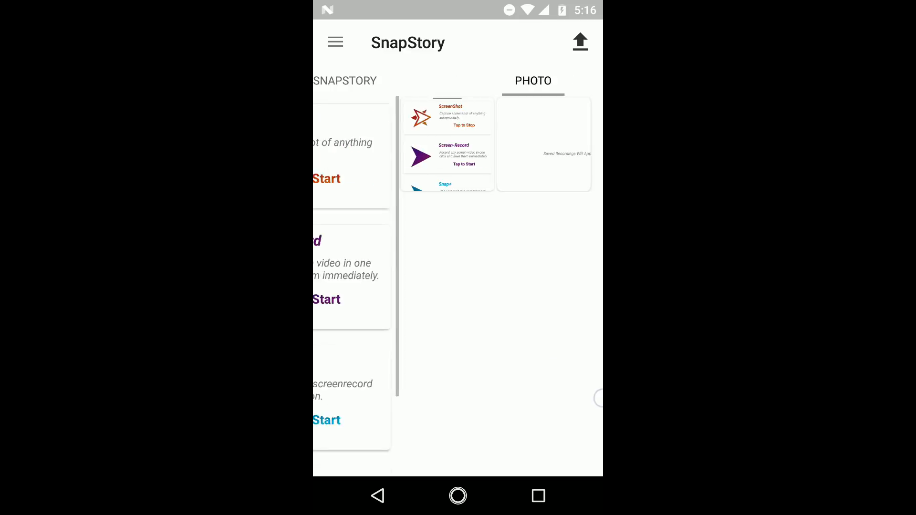
# - Run a Snap+ session that captures a screenshot and video, then stop it
pyautogui.click(345, 81)
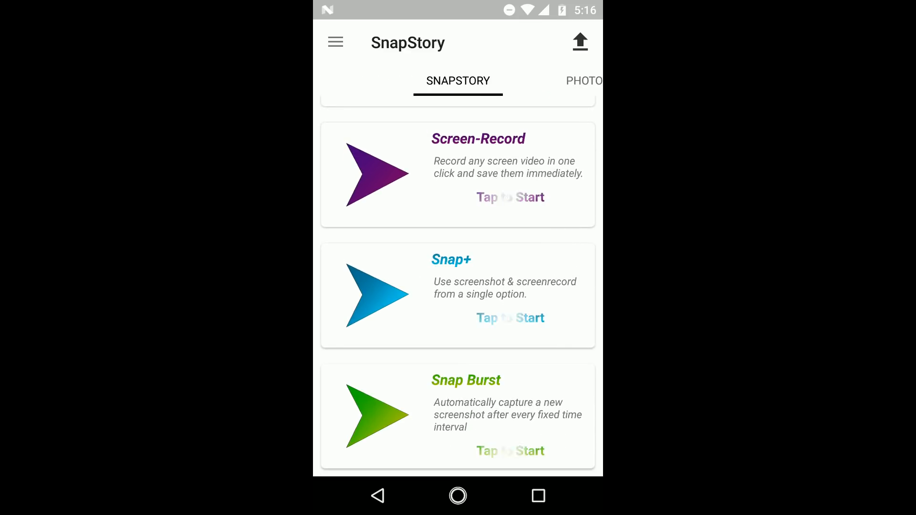
pyautogui.click(509, 197)
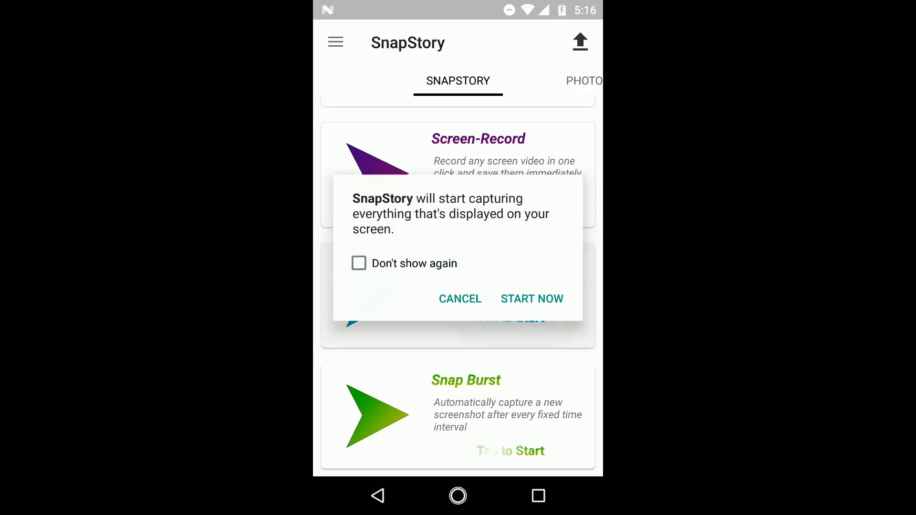
pyautogui.click(531, 299)
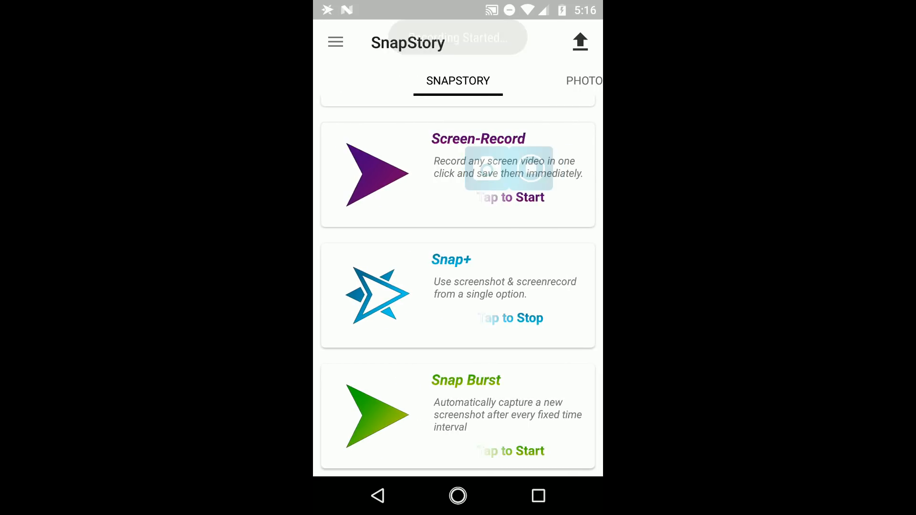
pyautogui.click(578, 80)
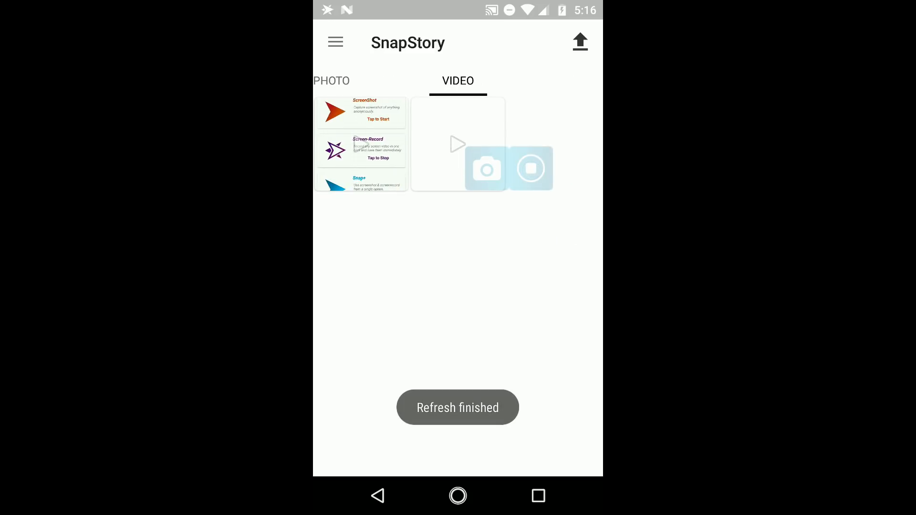
pyautogui.click(531, 168)
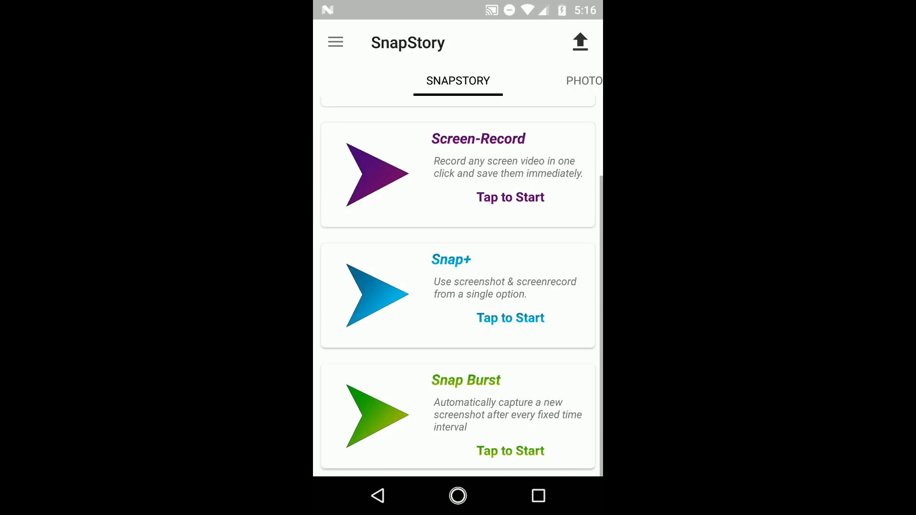
# - Start Snap Burst, check the PHOTO tab, and drag the floating burst button to the top right
pyautogui.click(510, 197)
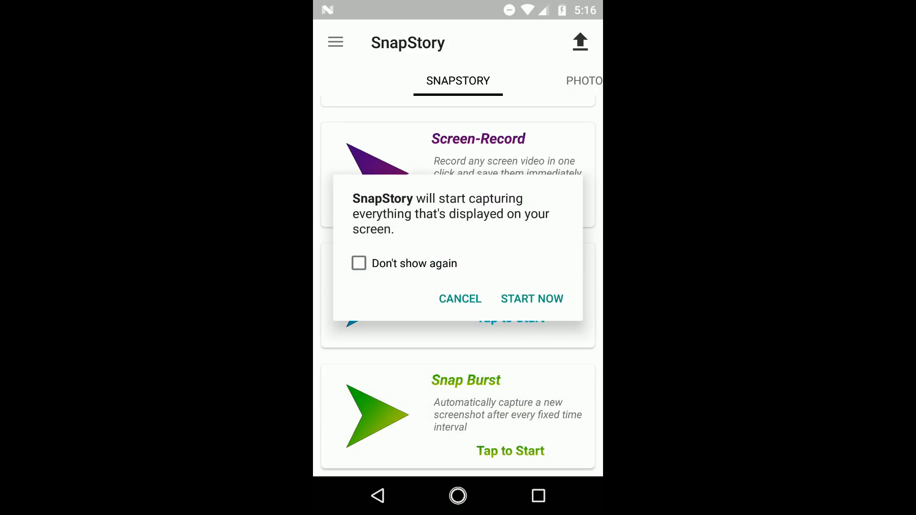
pyautogui.click(531, 299)
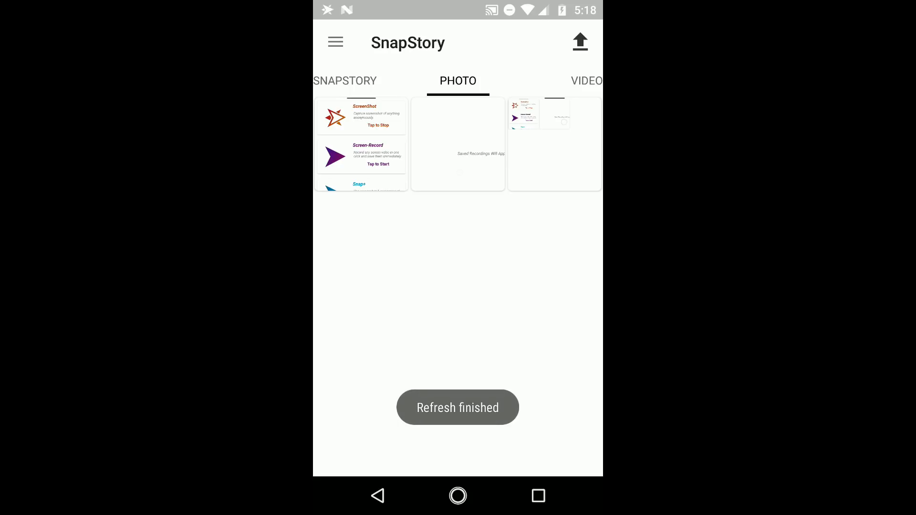
pyautogui.click(344, 81)
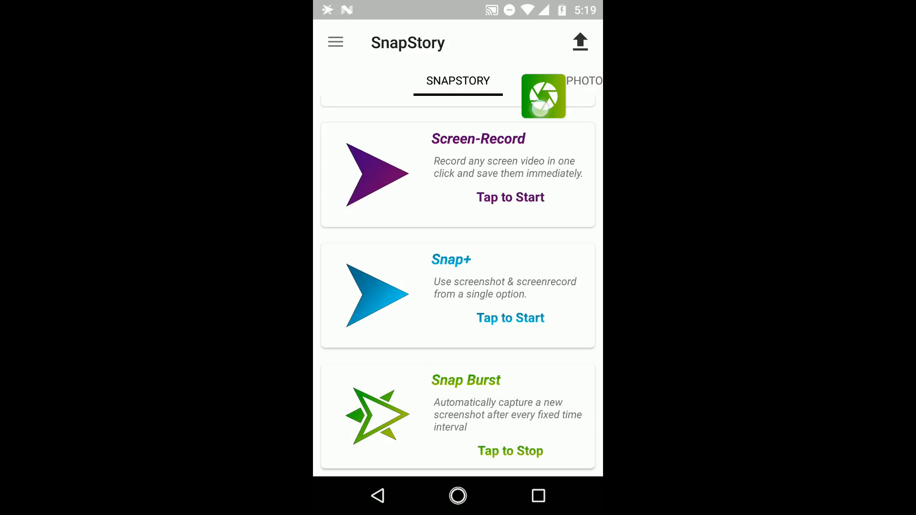
pyautogui.moveTo(542, 96); pyautogui.dragTo(498, 200)
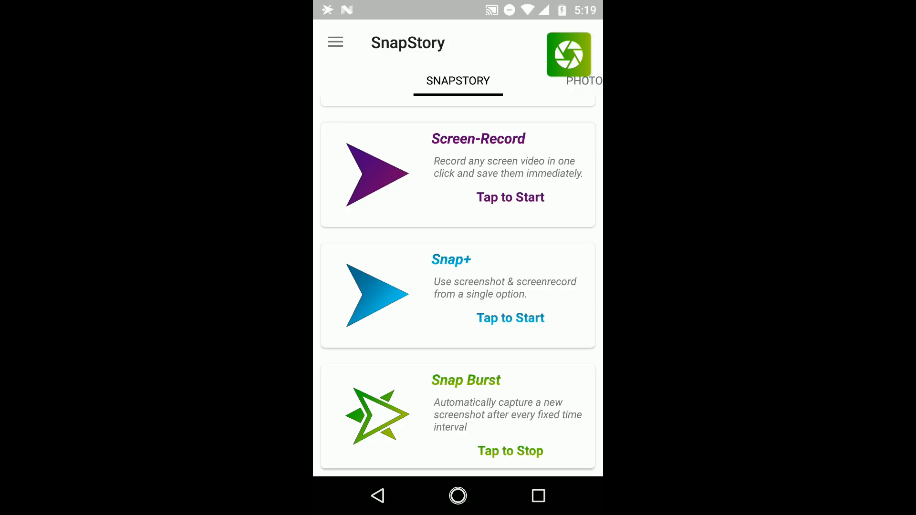
# - Stop the burst and delete the six notification-shade screenshots, confirming with YES
pyautogui.click(458, 81)
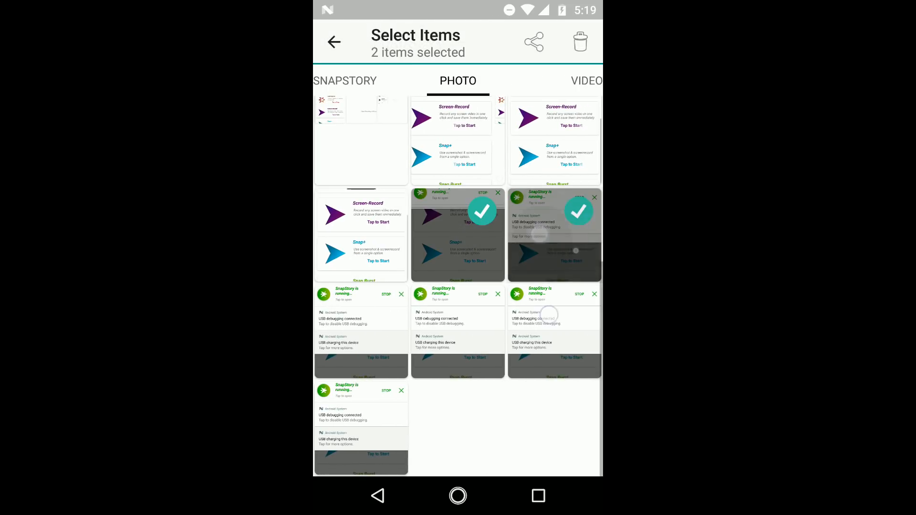
pyautogui.click(578, 41)
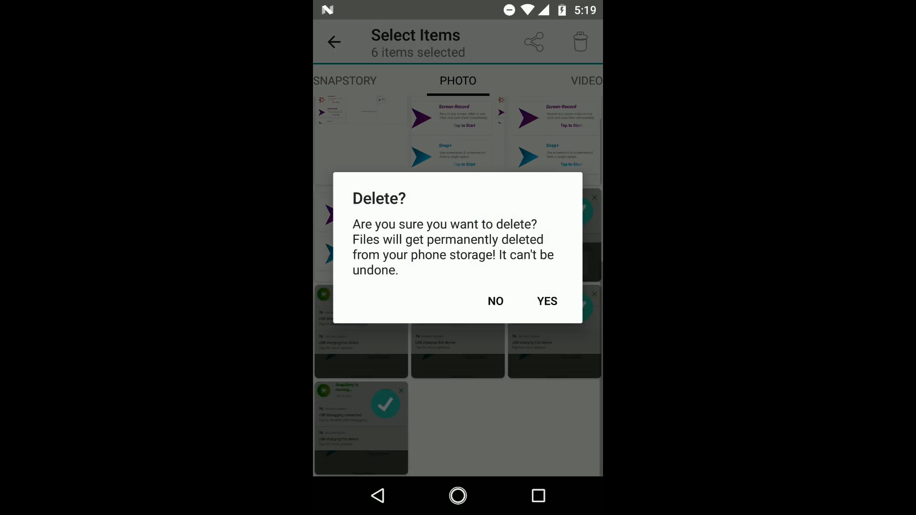
pyautogui.click(544, 302)
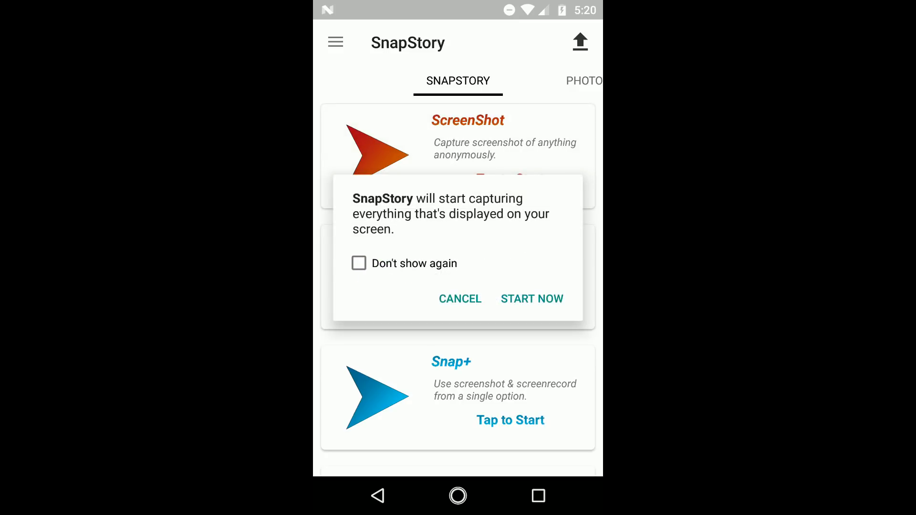
# - Start ScreenShot capture, close the notification shade, go home, and return via Recents
pyautogui.click(530, 298)
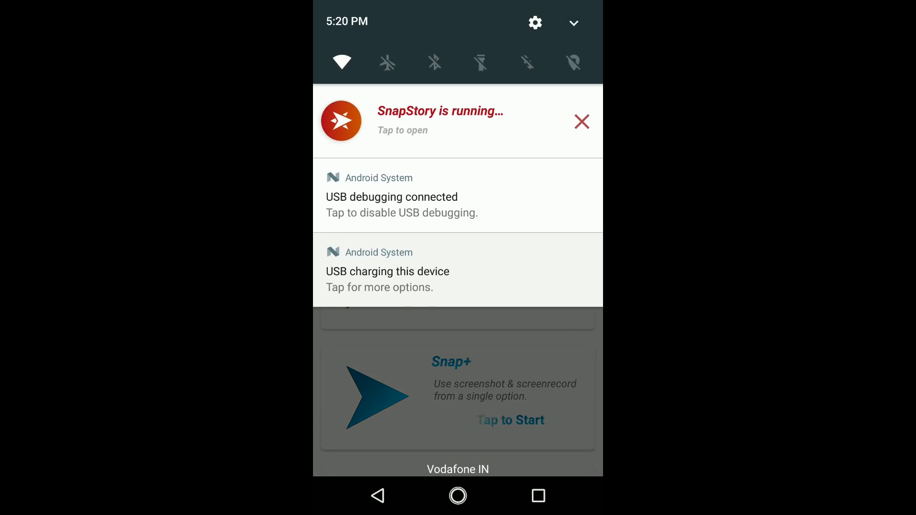
pyautogui.click(457, 121)
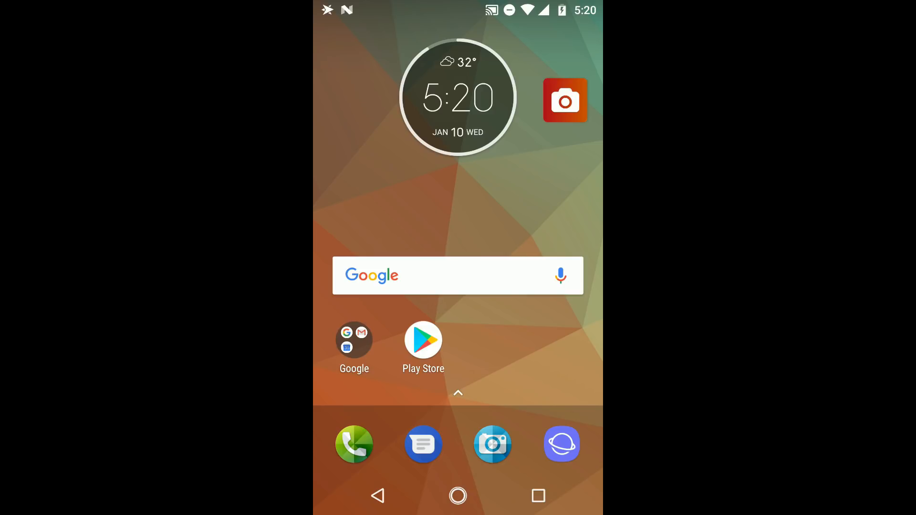
pyautogui.scroll(-3)
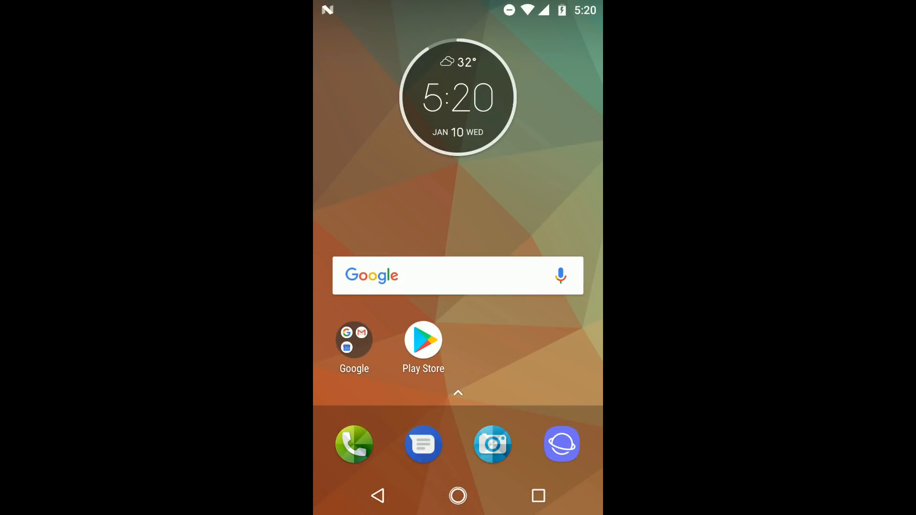
pyautogui.click(538, 495)
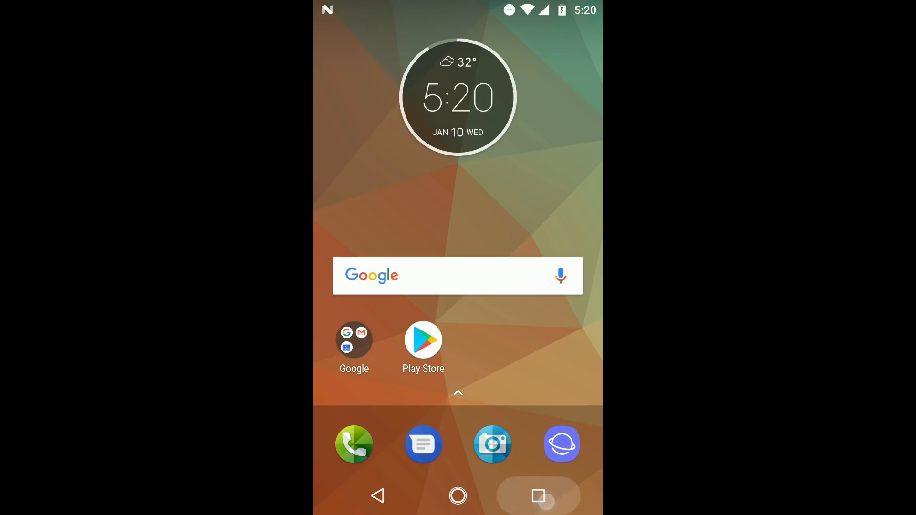
pyautogui.click(538, 495)
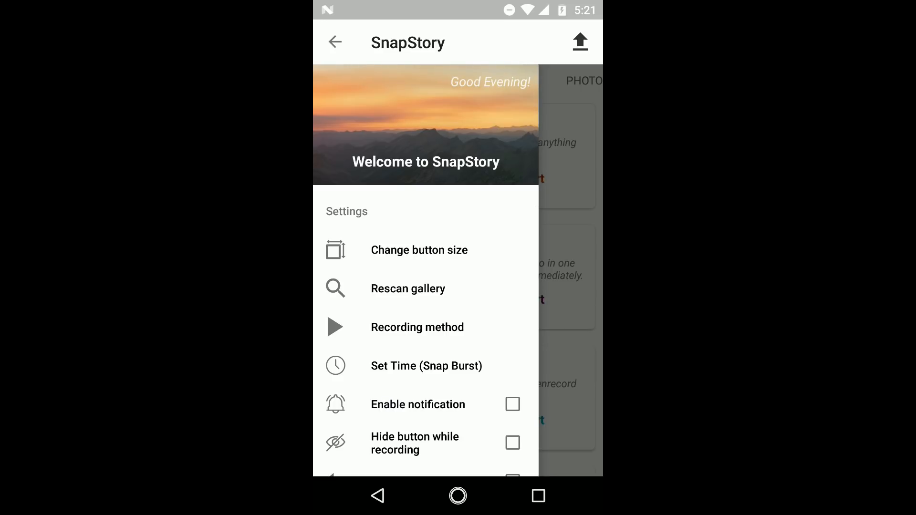
# - Review the floating button size options, keep Normal size, and reopen the settings drawer
pyautogui.click(419, 250)
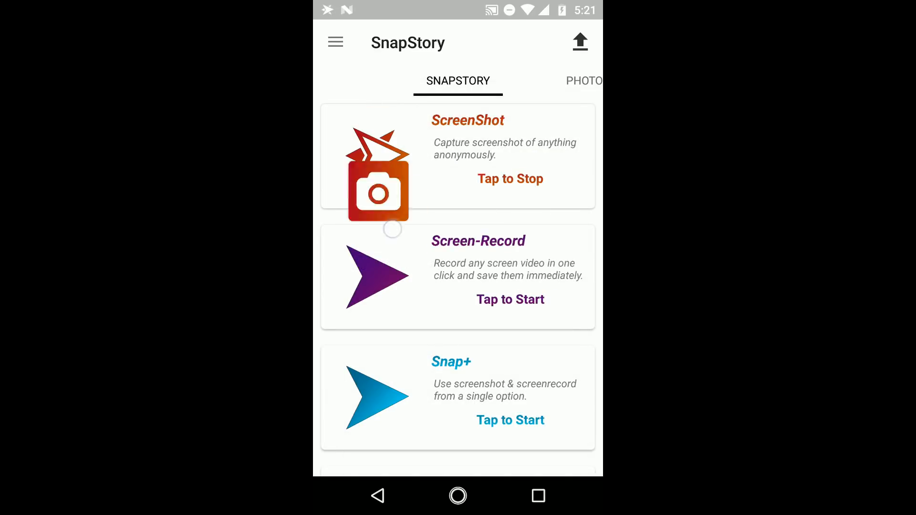
pyautogui.click(510, 179)
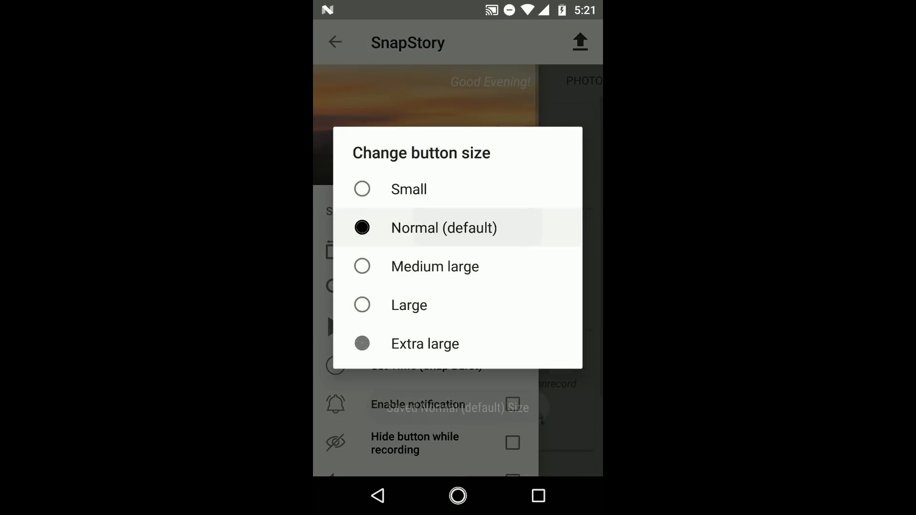
pyautogui.click(444, 228)
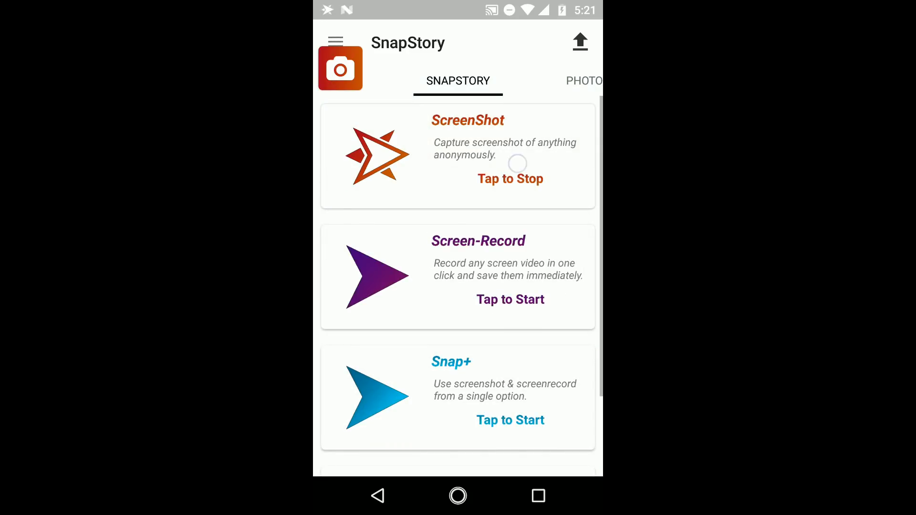
pyautogui.click(335, 41)
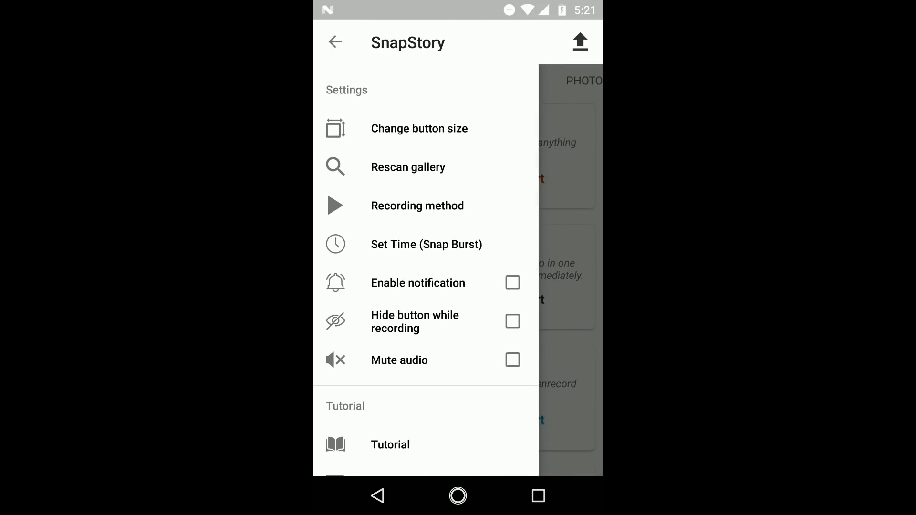
# - Rescan the gallery for saved captures and choose Method 2 for recording
pyautogui.click(408, 167)
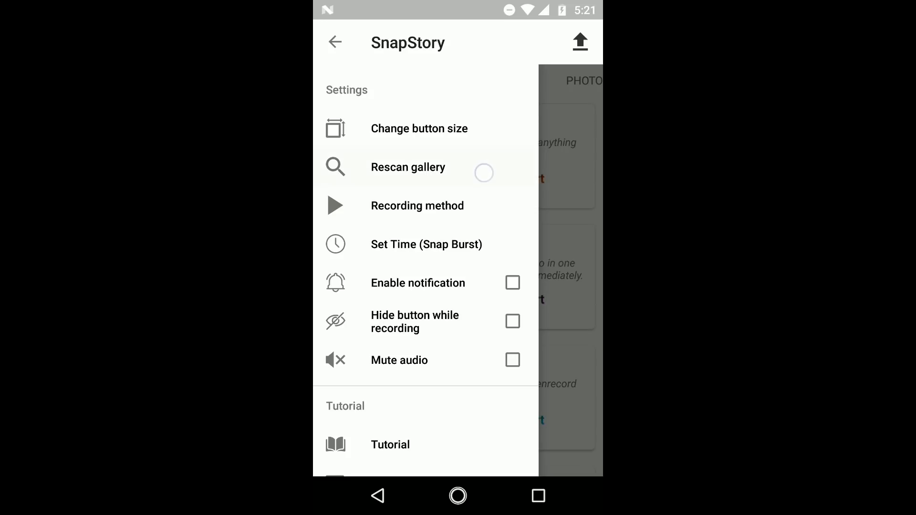
pyautogui.click(408, 167)
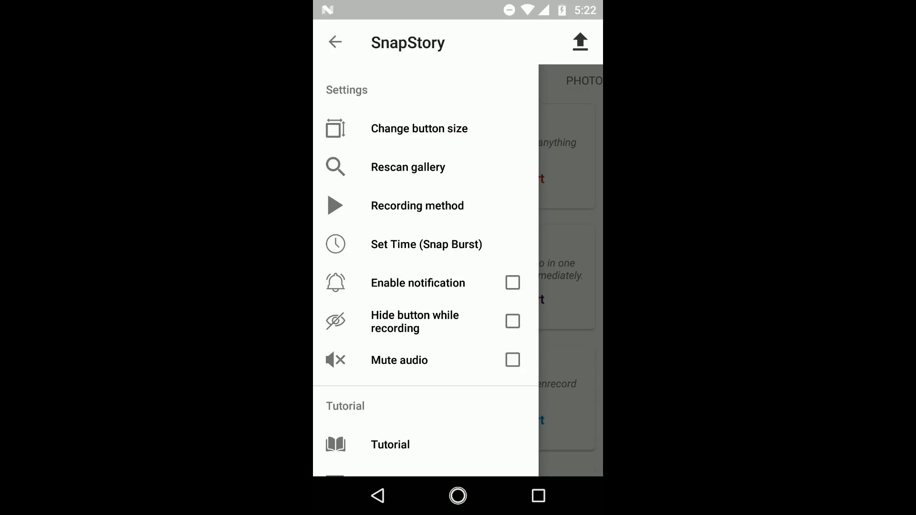
pyautogui.click(417, 205)
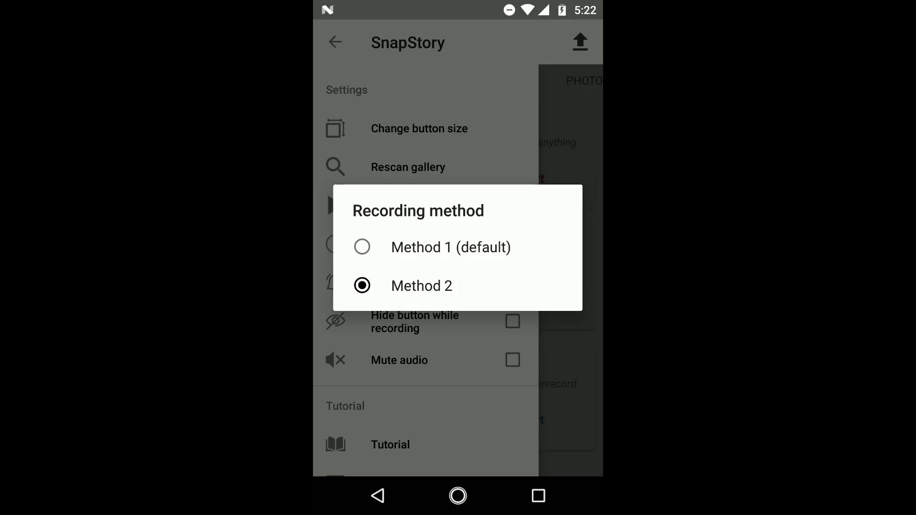
pyautogui.click(362, 247)
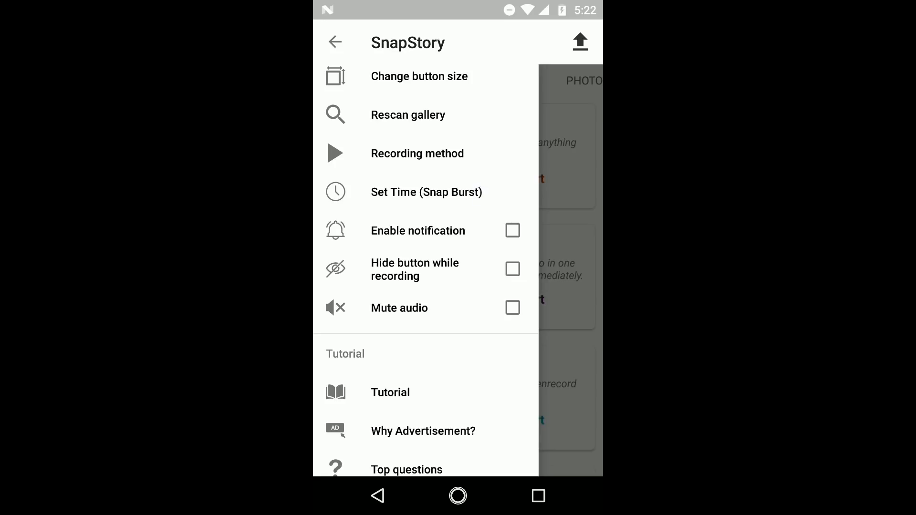
# - Dial the Snap Burst capture interval to 5 seconds and save it
pyautogui.click(426, 193)
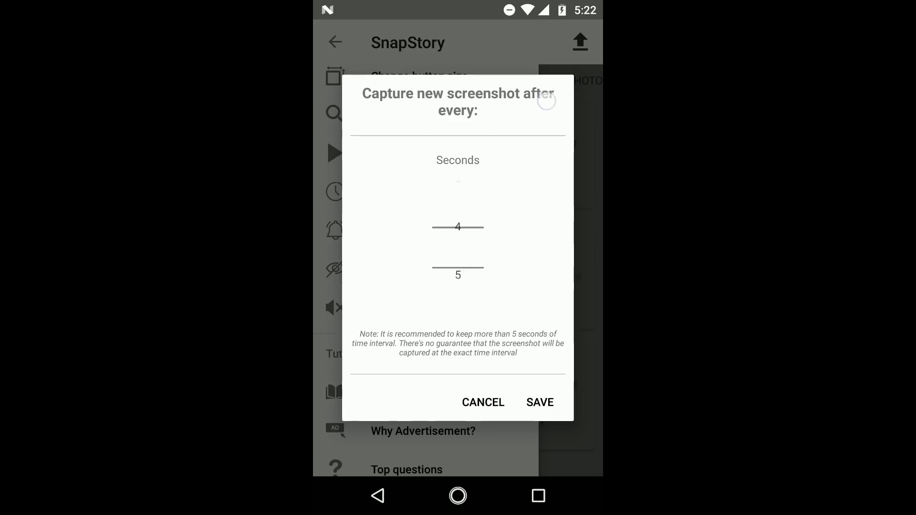
pyautogui.scroll(-3)
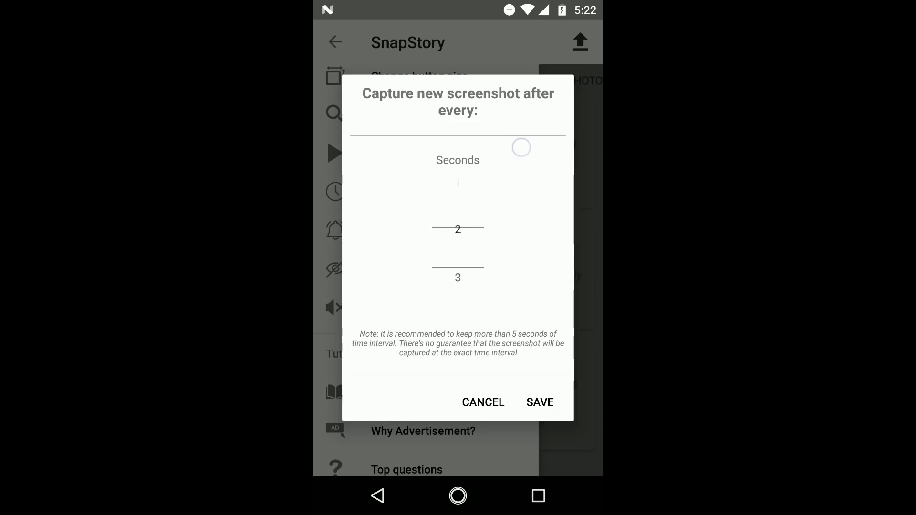
pyautogui.scroll(-3)
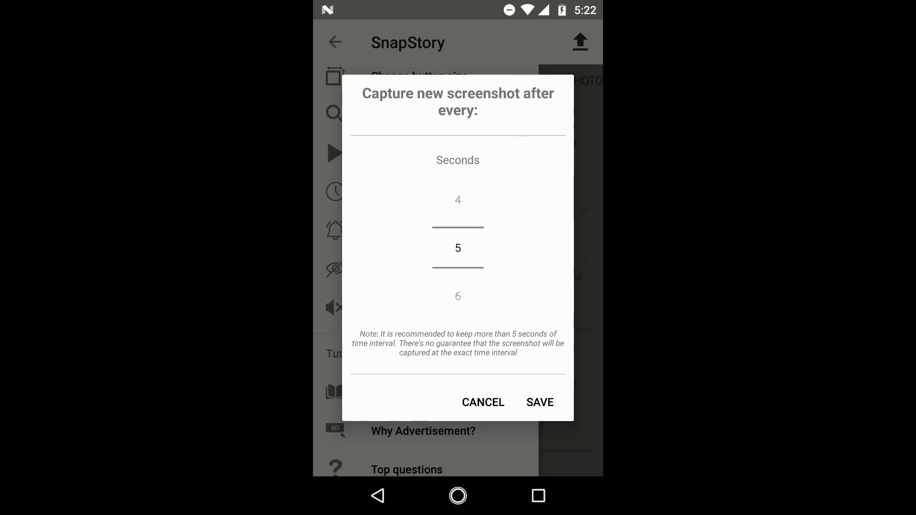
pyautogui.click(482, 402)
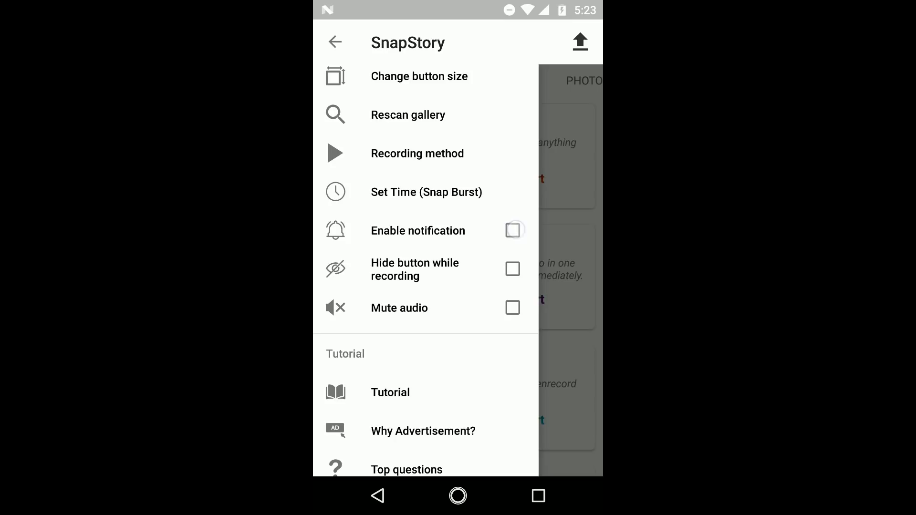
# - Enable capture notifications and start a screenshot capture session
pyautogui.click(512, 230)
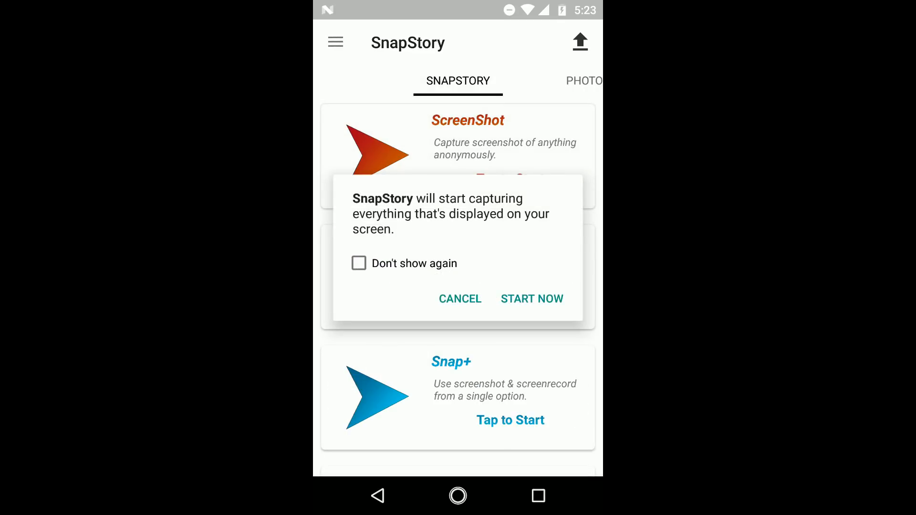
pyautogui.click(531, 298)
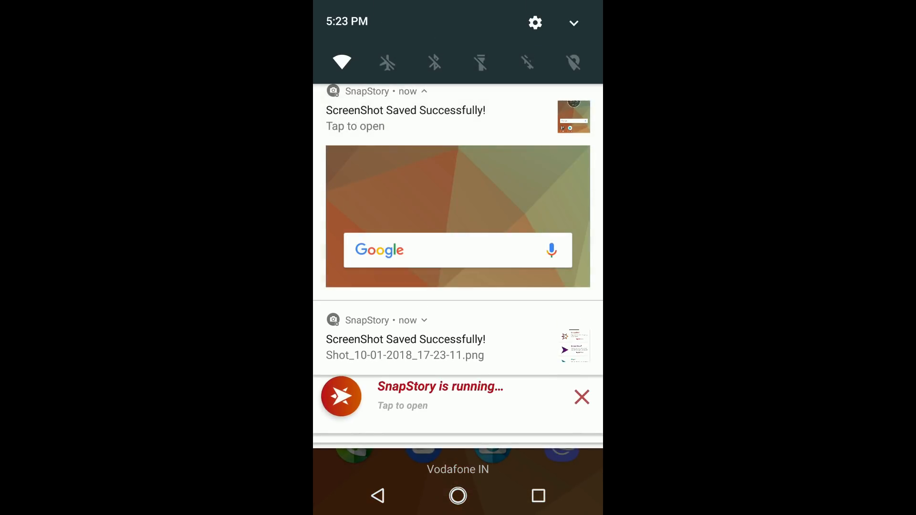
pyautogui.scroll(-3)
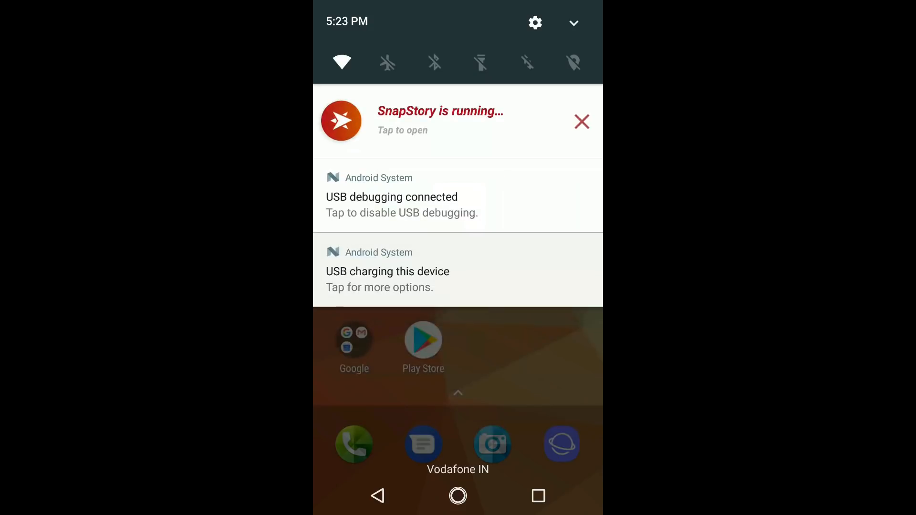
# - Return to SnapStory from its notification and stop taking screenshots
pyautogui.click(440, 120)
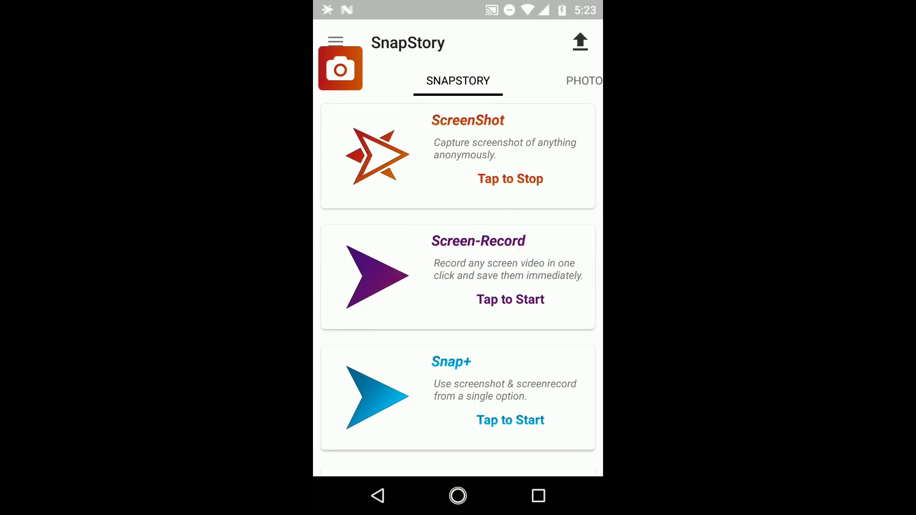
pyautogui.click(510, 178)
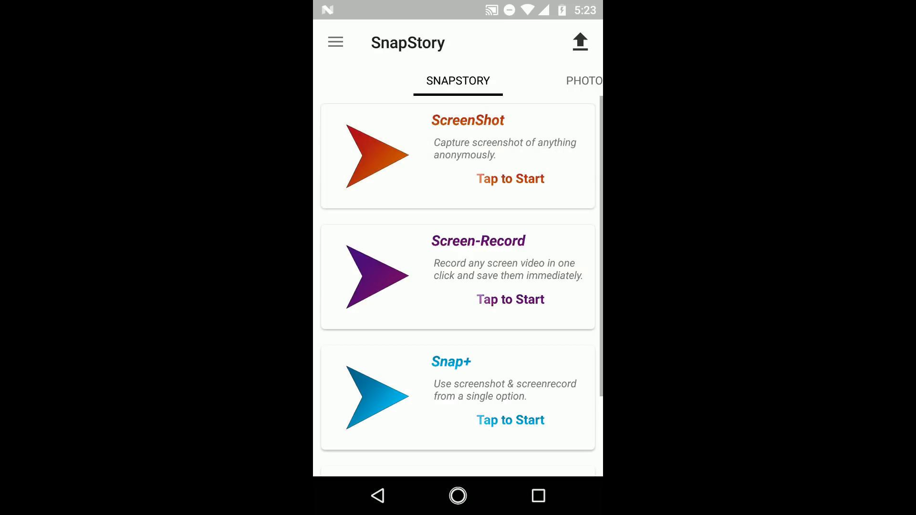
pyautogui.click(335, 42)
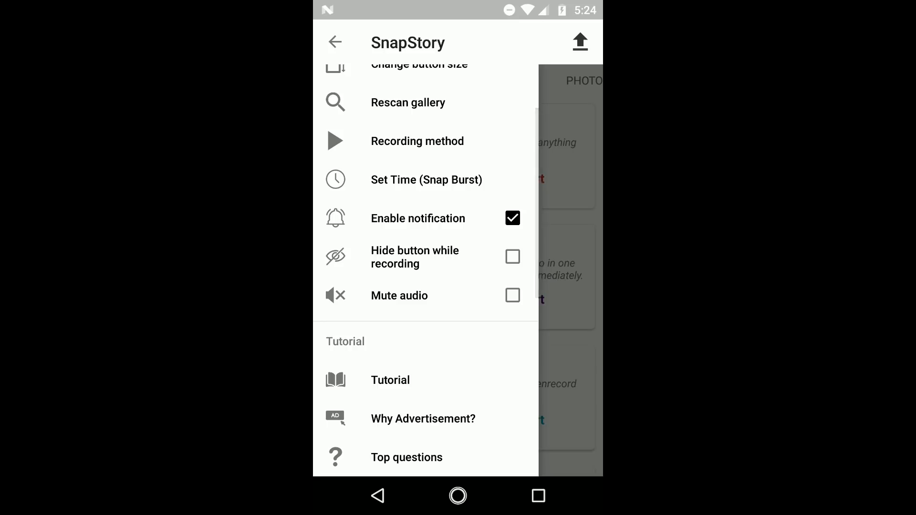
# - Turn notifications off and start a screen recording
pyautogui.click(512, 218)
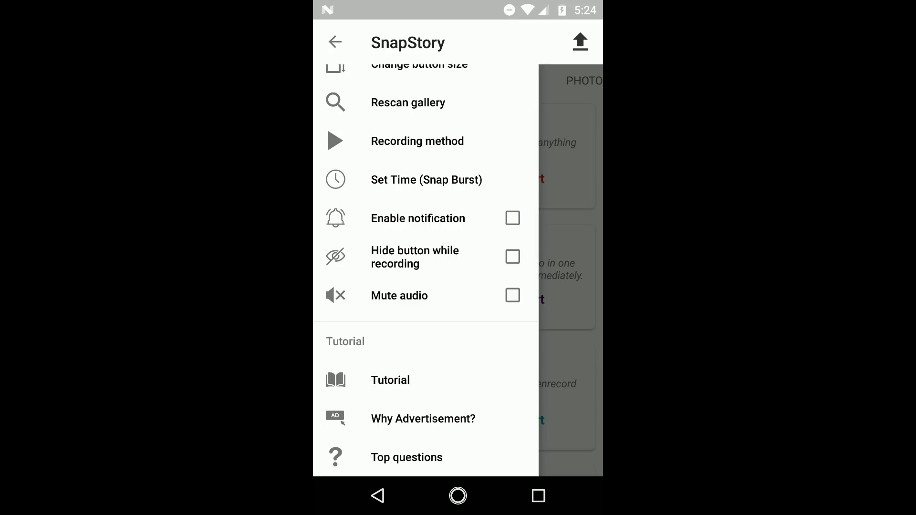
pyautogui.click(513, 257)
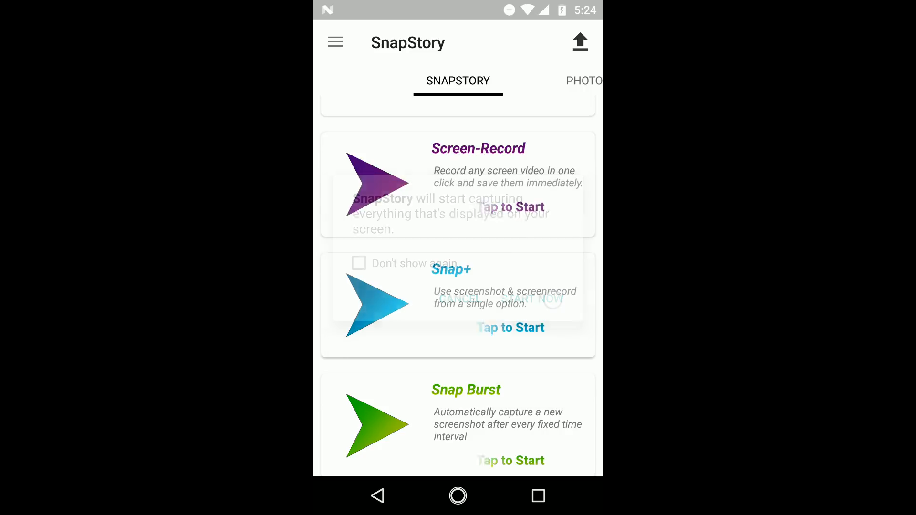
pyautogui.click(545, 299)
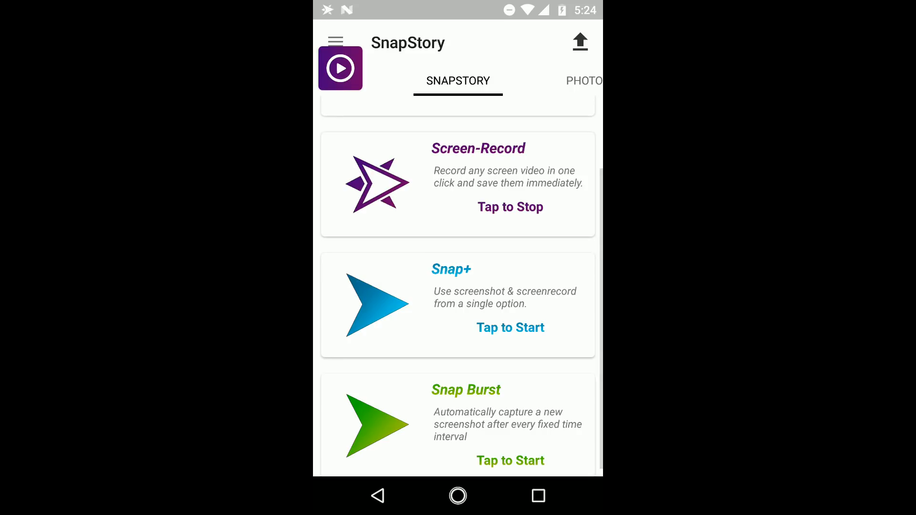
# - Stop the screen recording and bring back the settings drawer
pyautogui.click(509, 206)
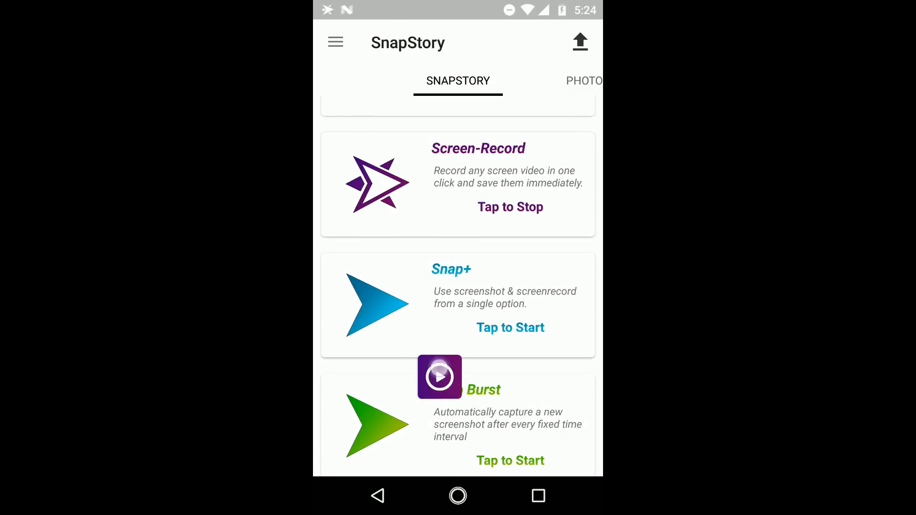
pyautogui.click(510, 207)
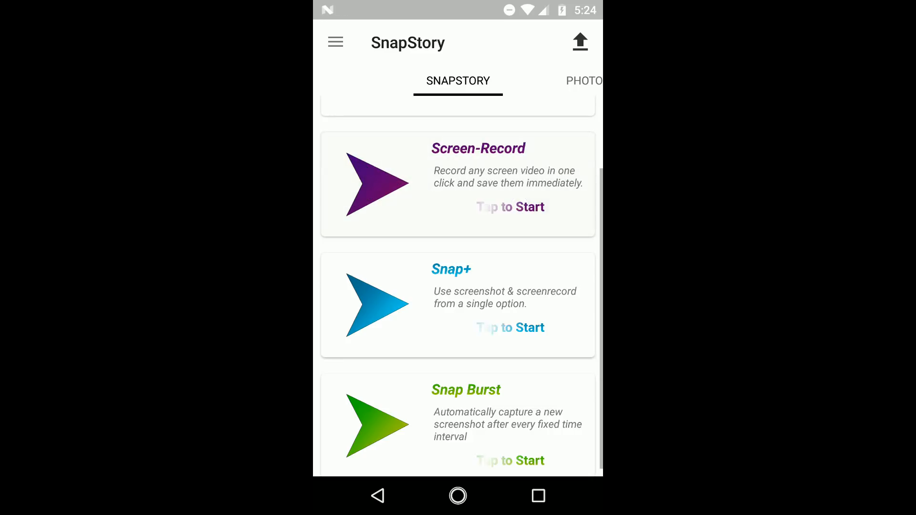
pyautogui.click(335, 42)
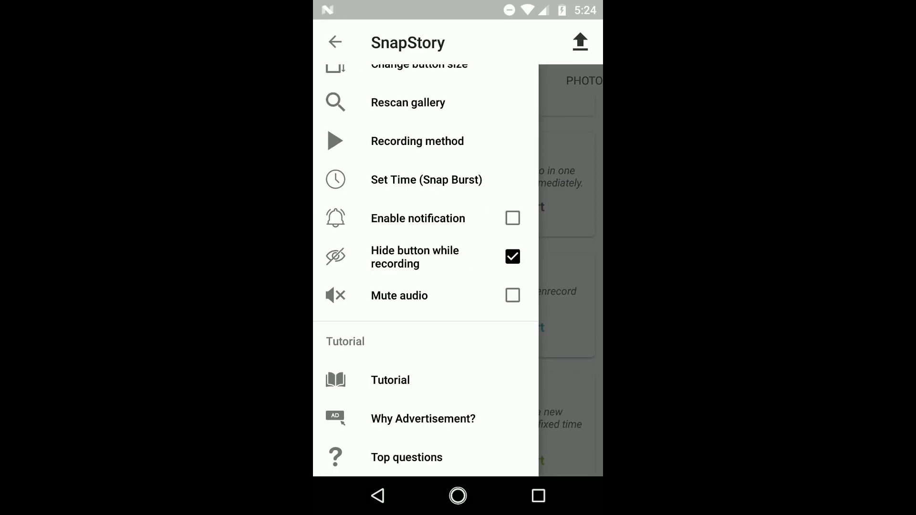
# - Uncheck Hide button while recording, toggle Mute audio on then off, and close the drawer
pyautogui.click(512, 256)
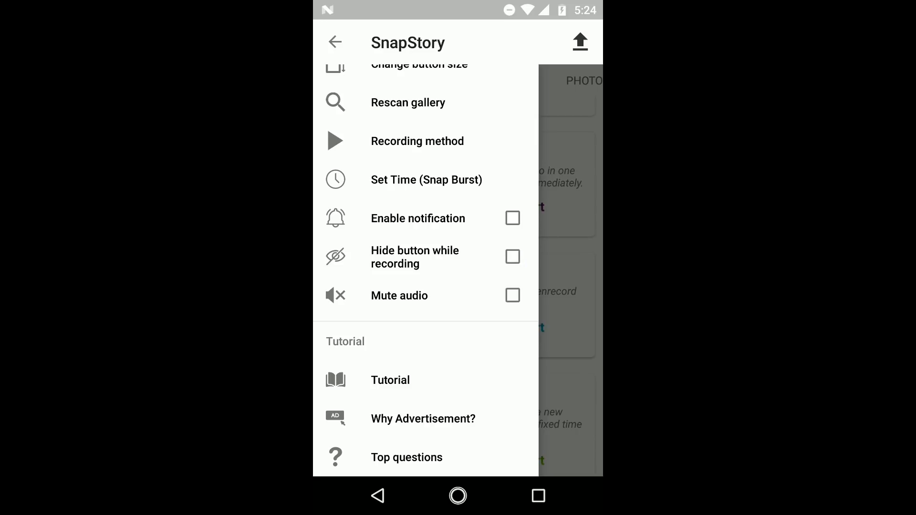
pyautogui.click(512, 294)
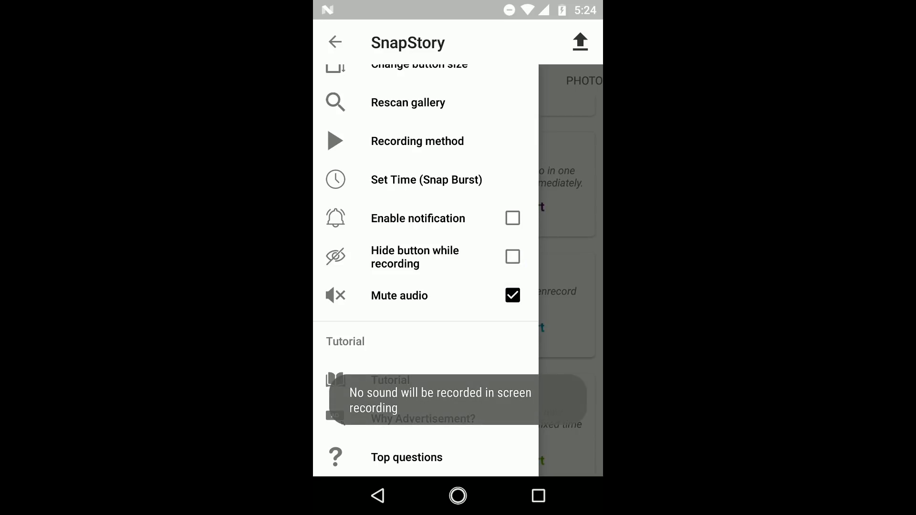
pyautogui.click(512, 296)
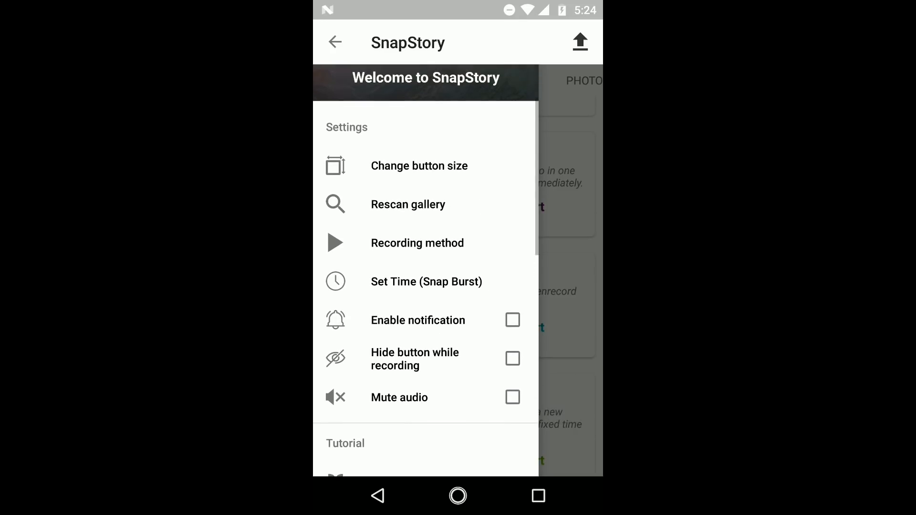
pyautogui.click(417, 242)
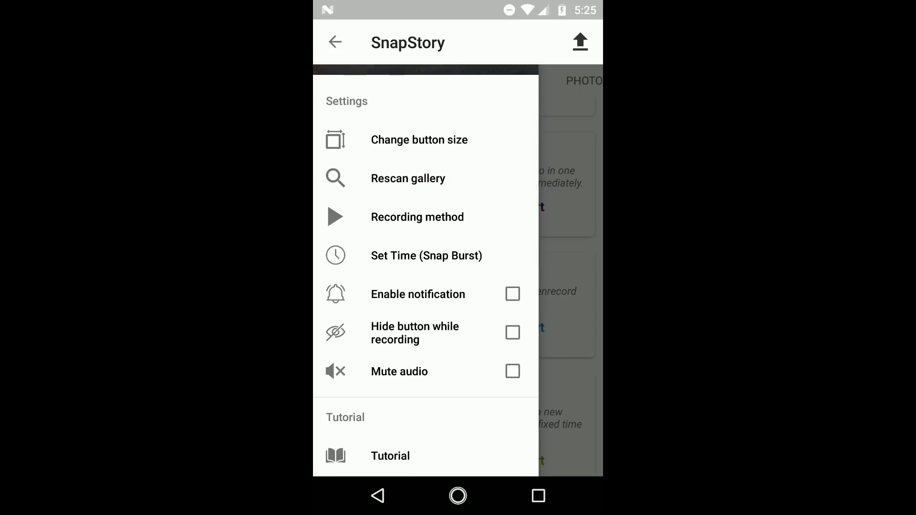
pyautogui.click(335, 42)
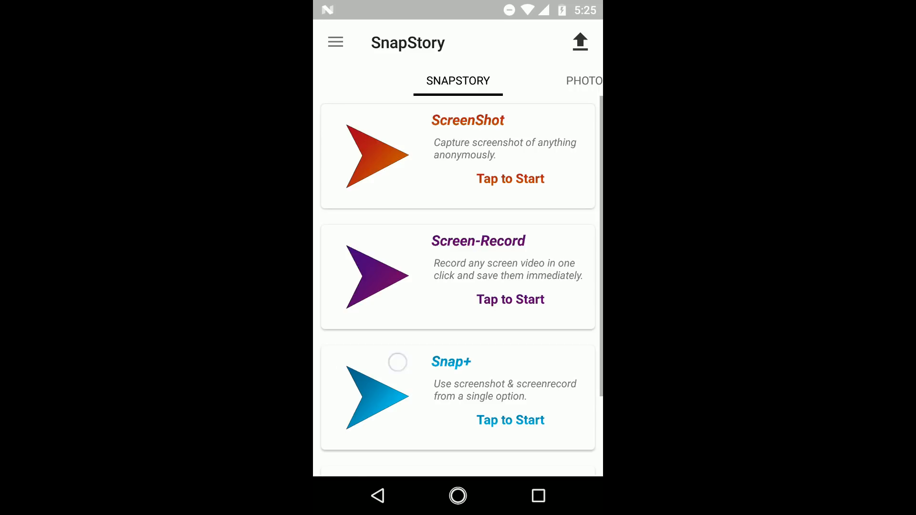
pyautogui.click(335, 42)
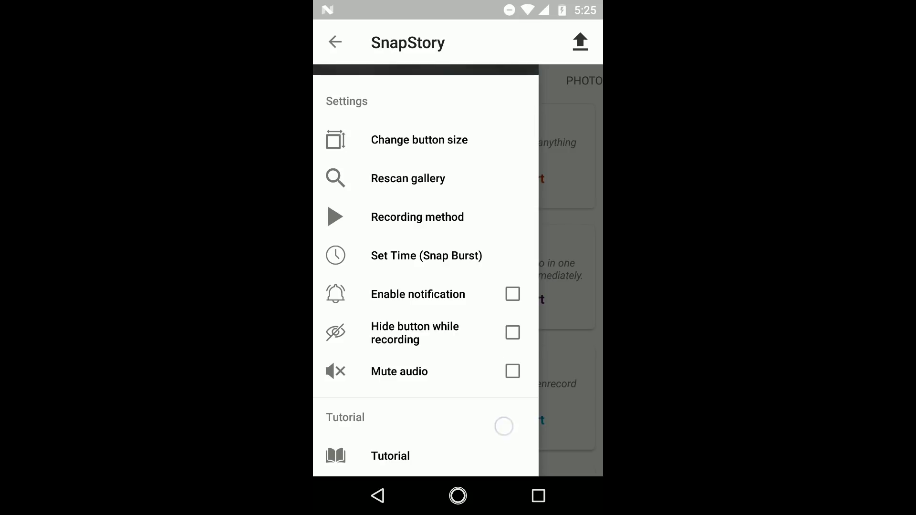
pyautogui.scroll(-3)
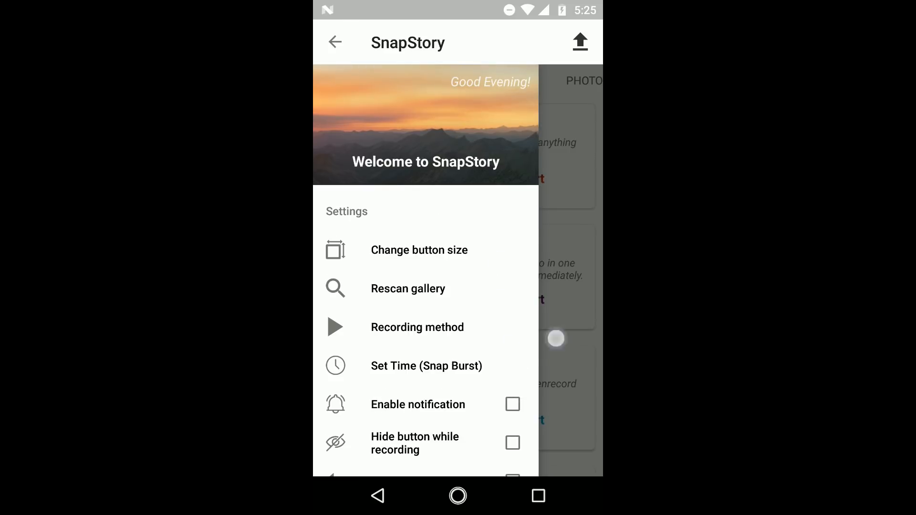
pyautogui.click(335, 42)
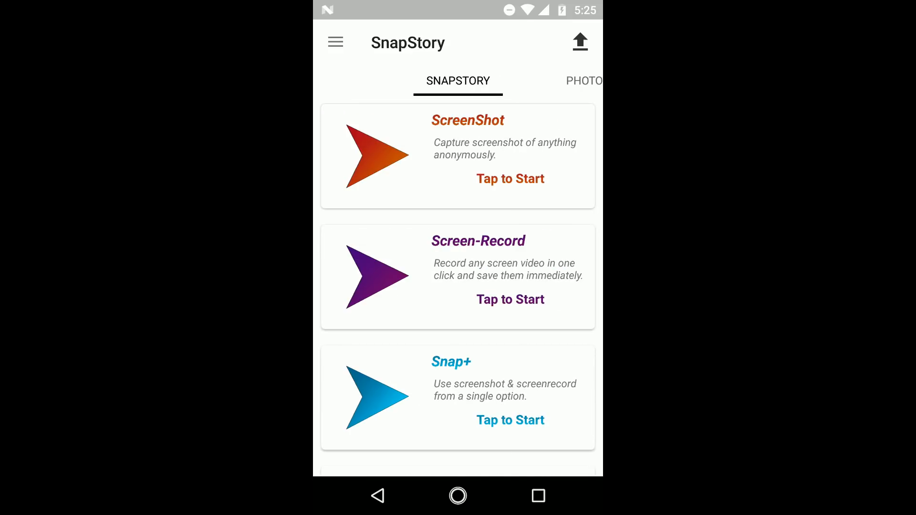
pyautogui.scroll(-3)
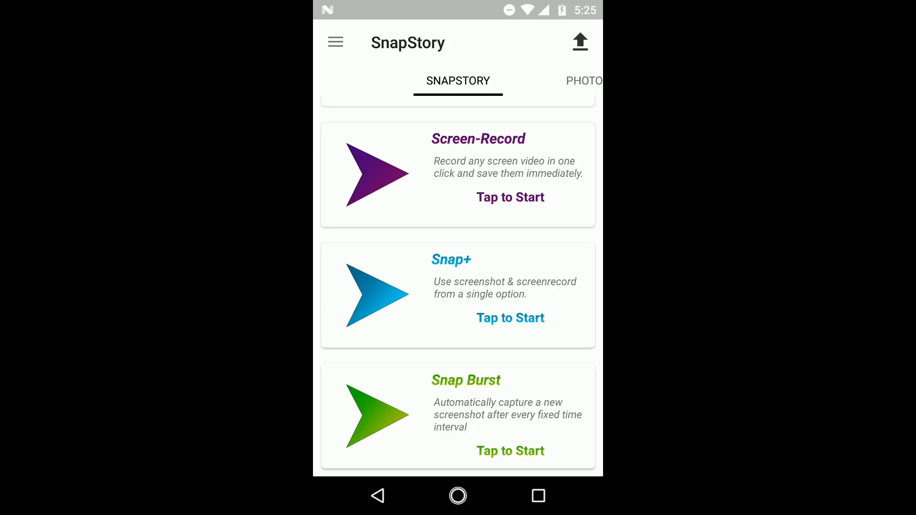
pyautogui.scroll(-3)
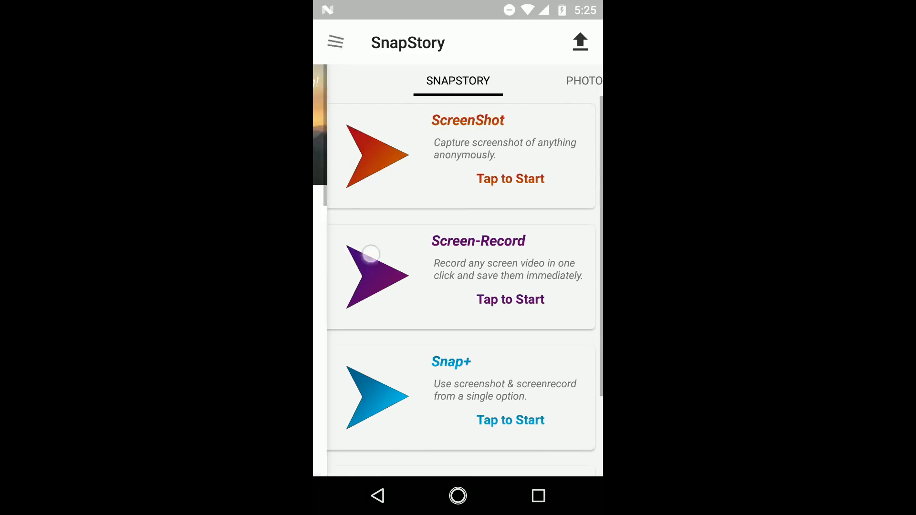